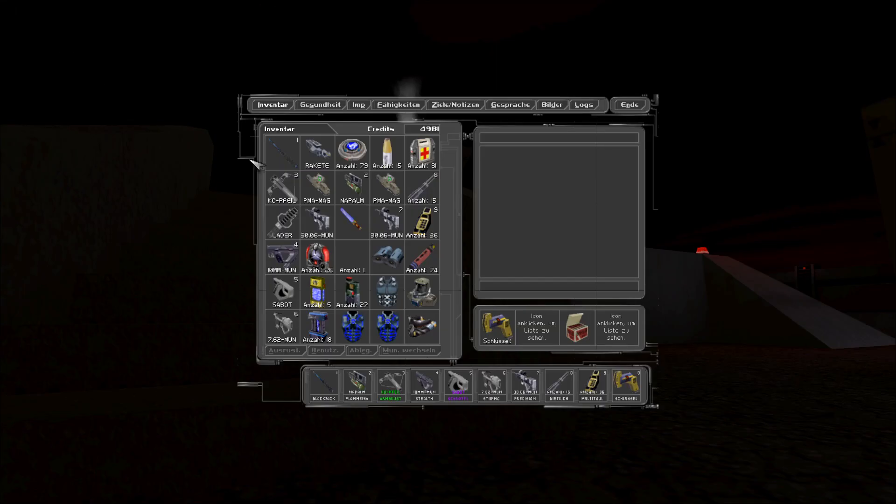
- Exit the inventory and snipe the distant guard through the rifle scope
click(316, 221)
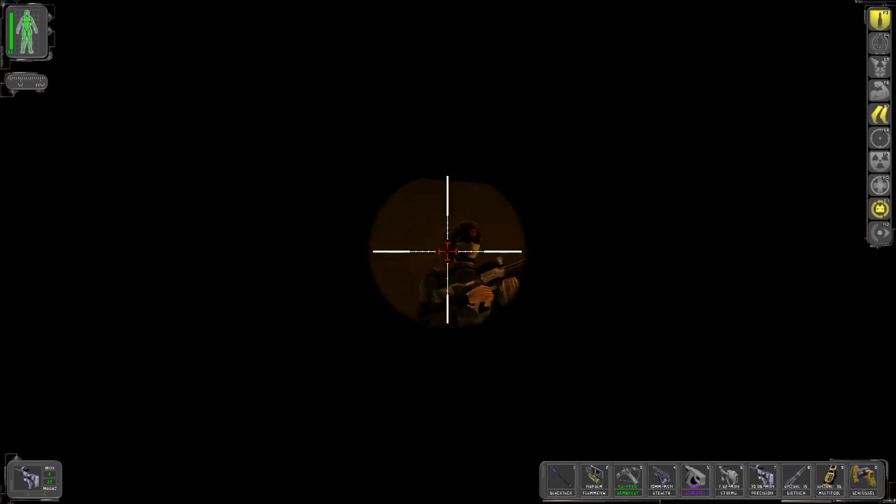
click(448, 251)
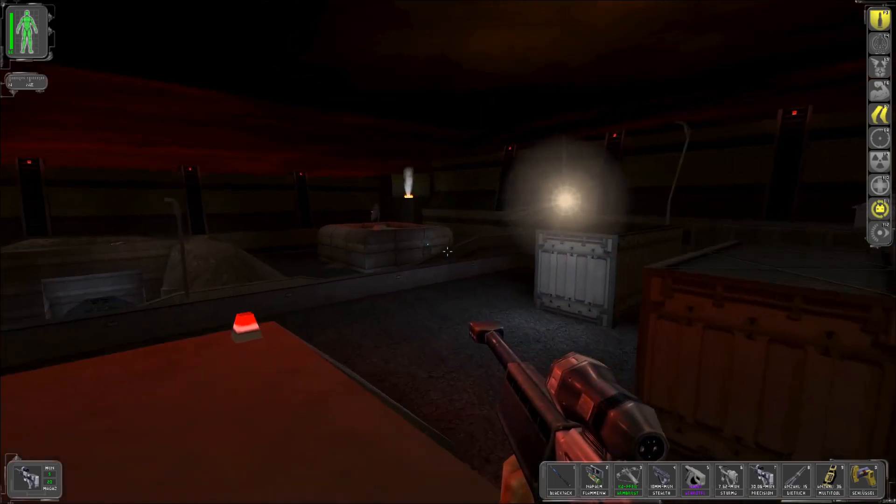
mouse_move(448, 252)
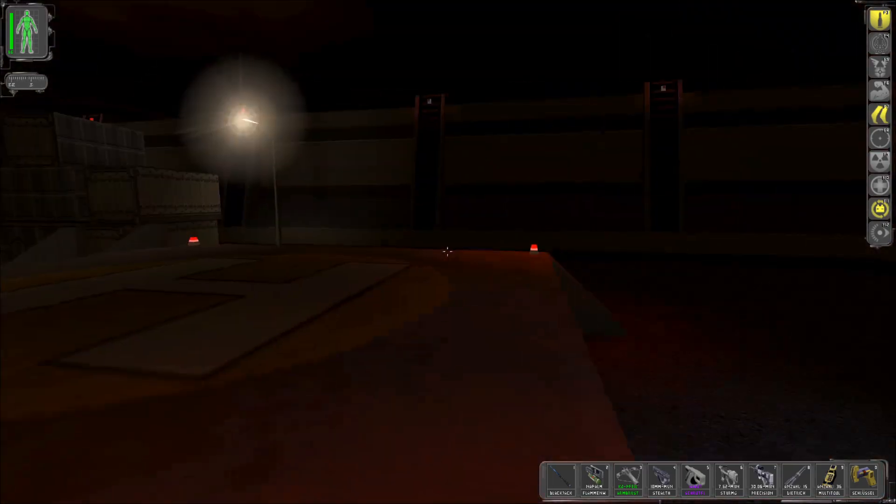
- Read the Ziele/Notizen page, return to Inventar, and resume play with the heavy weapon
key(i)
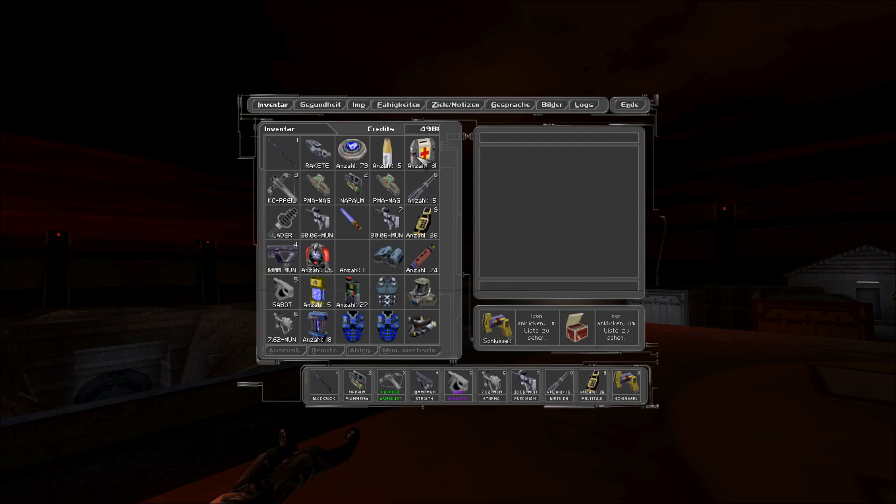
mouse_move(443, 120)
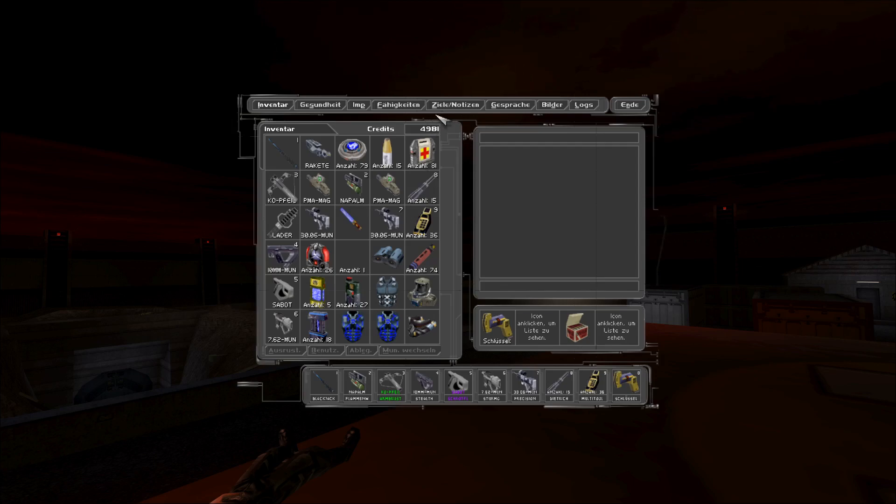
click(456, 104)
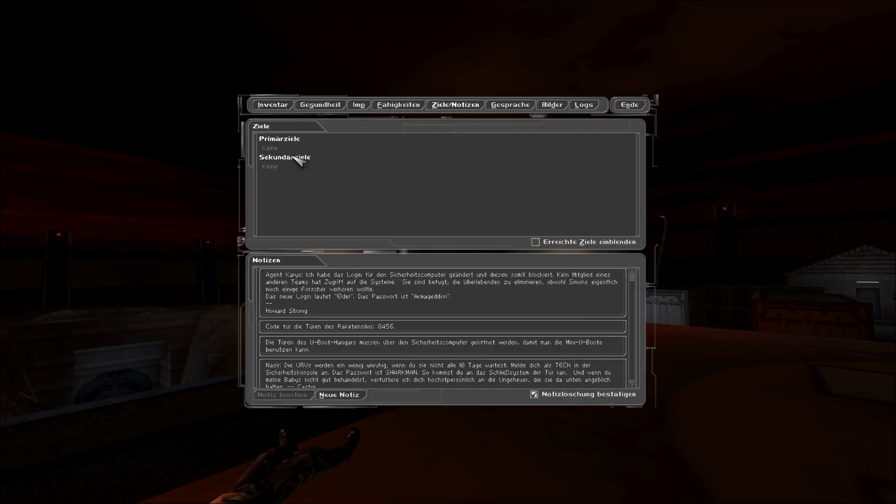
click(628, 105)
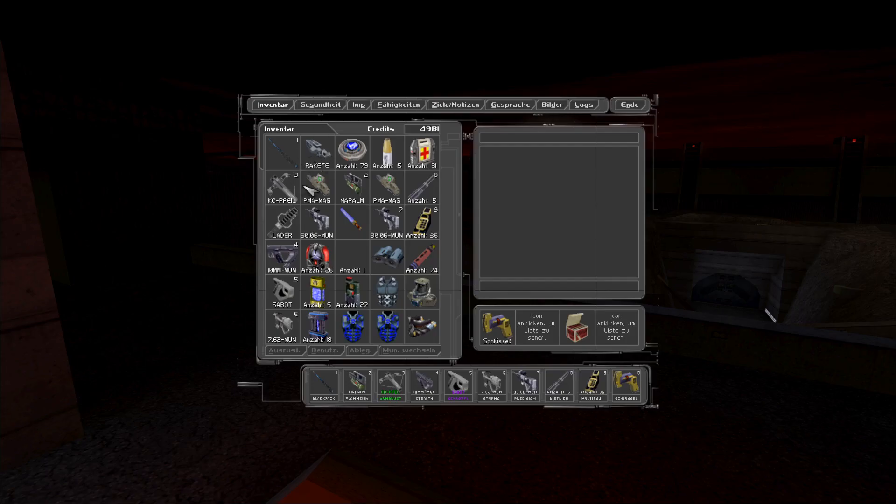
click(317, 151)
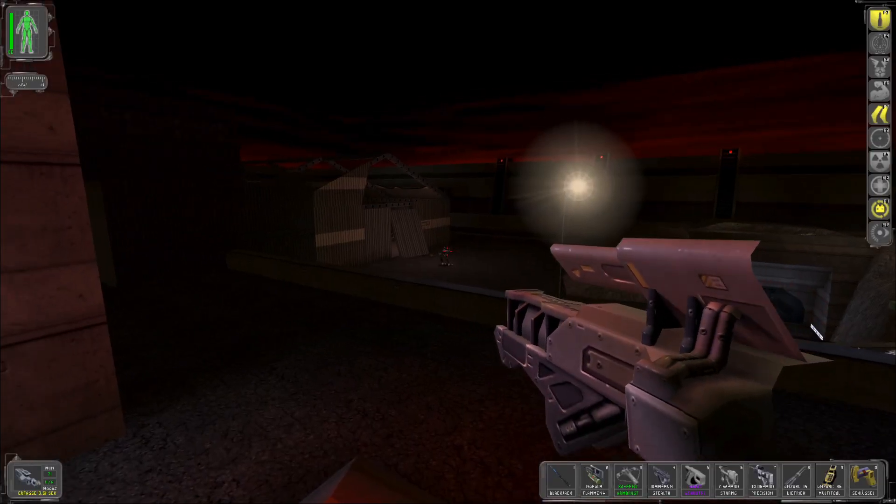
- Pick the locked door with lockpicks and search the dead body in the bunker
click(448, 252)
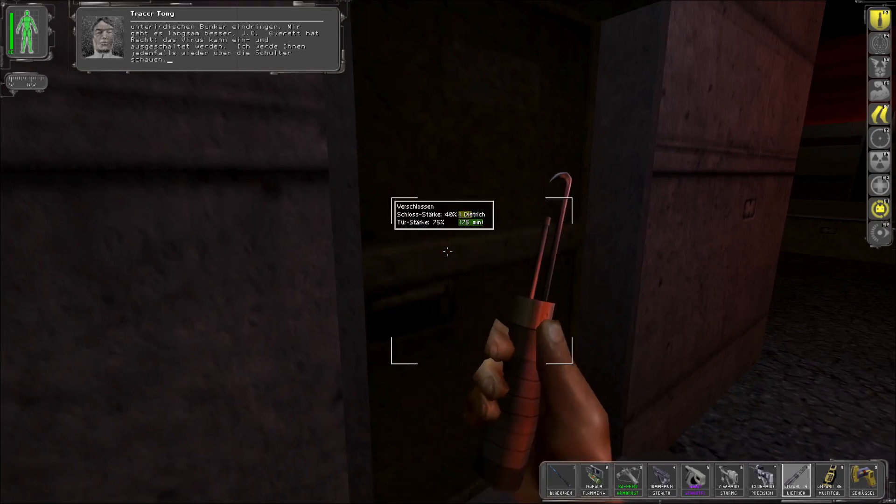
click(448, 252)
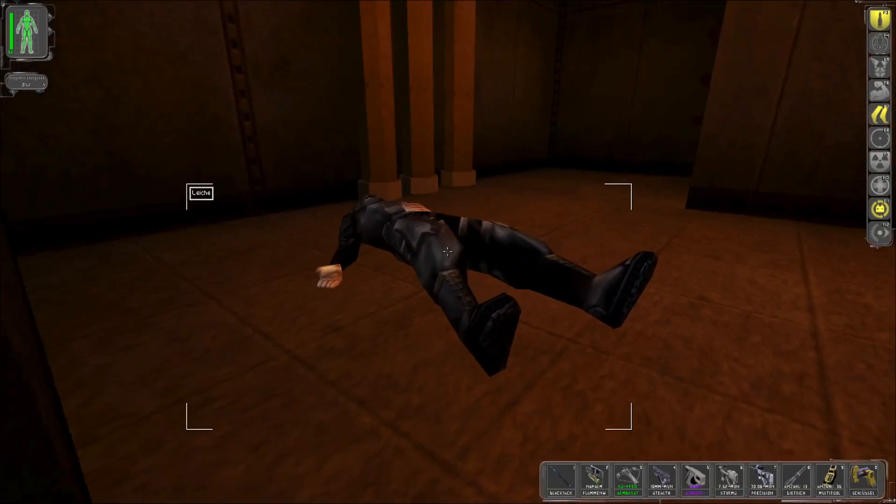
click(448, 251)
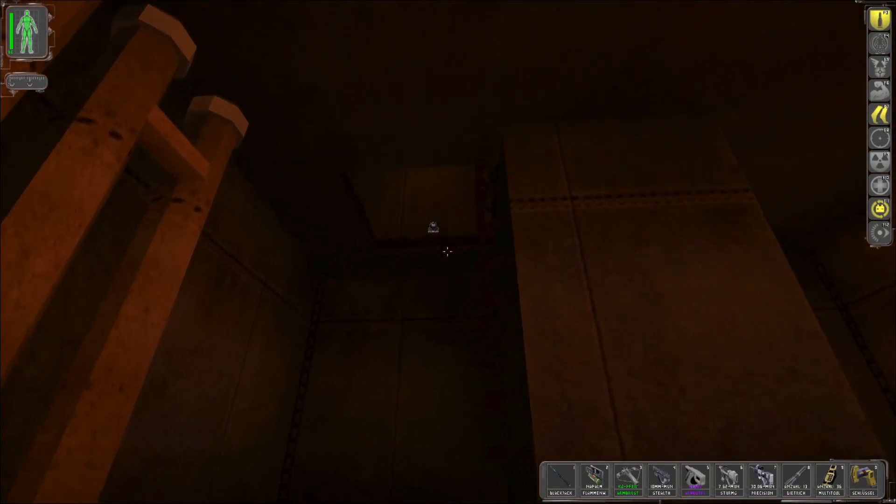
mouse_move(448, 252)
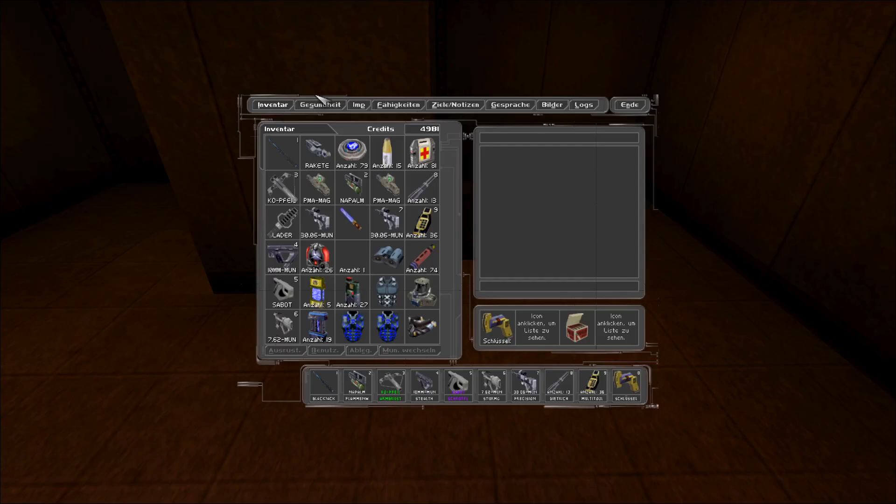
- Close the inventory and reach the MJ12Net login on the security computer
click(319, 105)
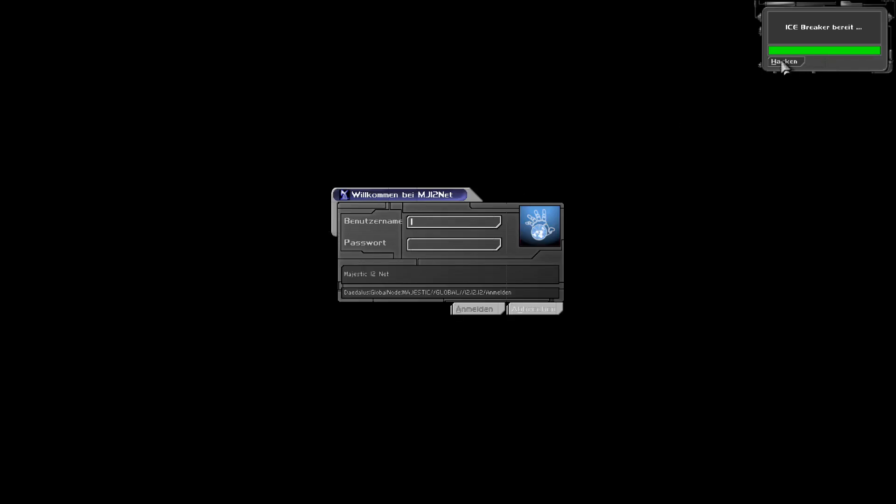
- Hack the security computer and toggle the protective doors' status
click(785, 61)
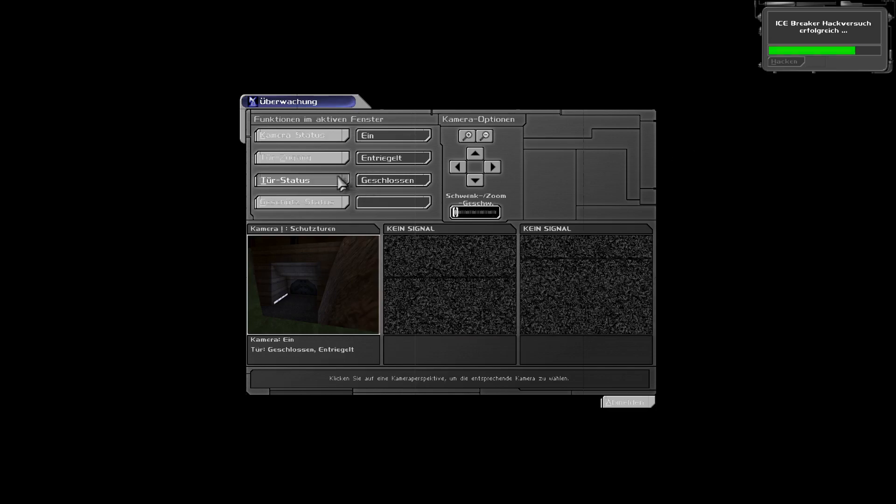
click(301, 180)
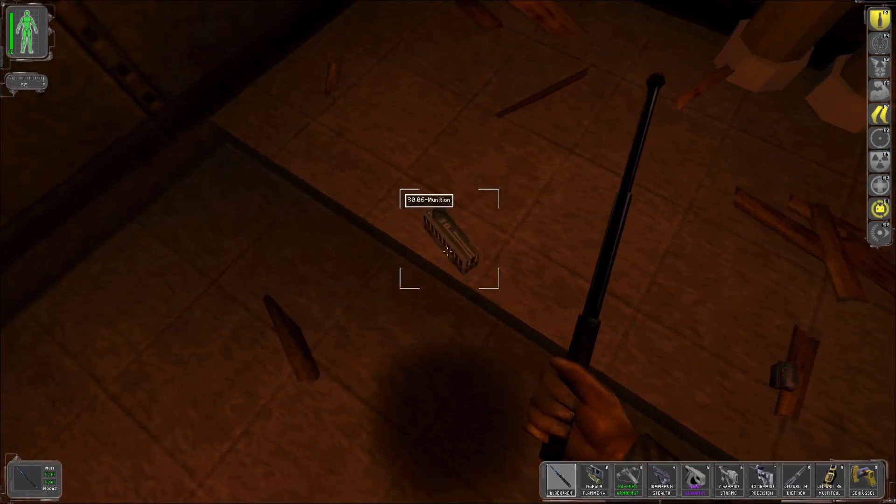
- Pick up the 30.06 ammo and view the Area 51 Bunker map under Bilder
click(448, 240)
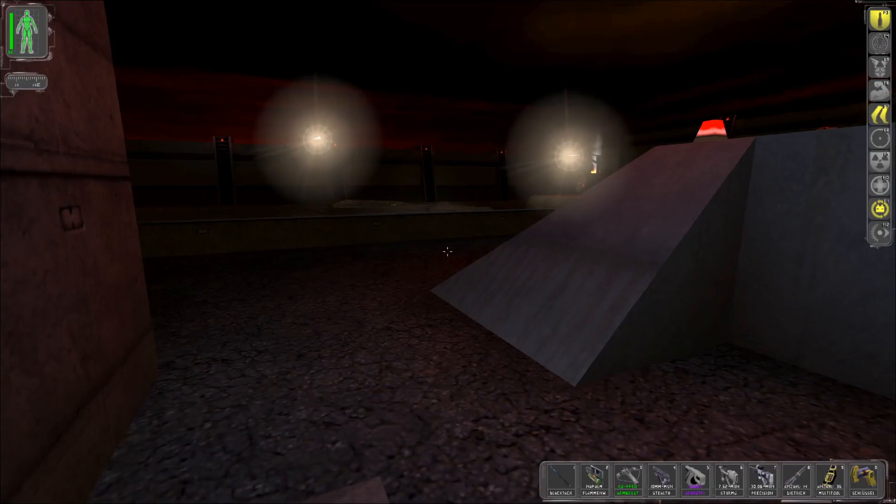
mouse_move(448, 252)
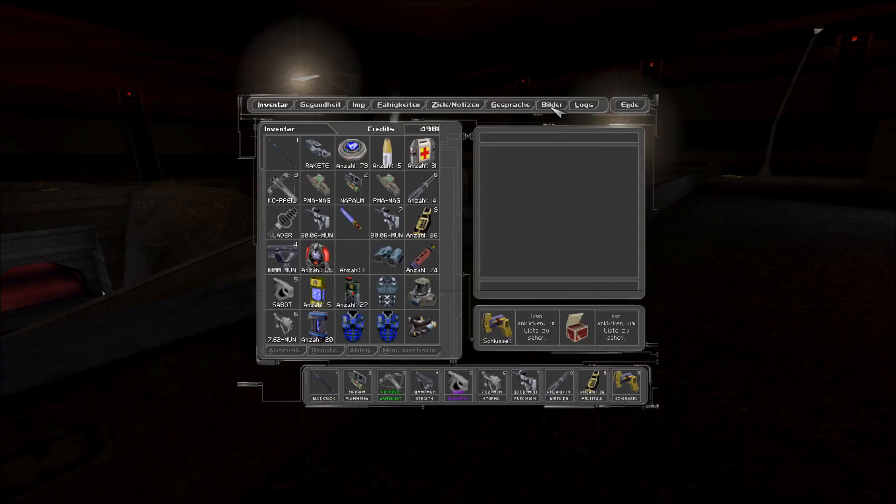
click(550, 104)
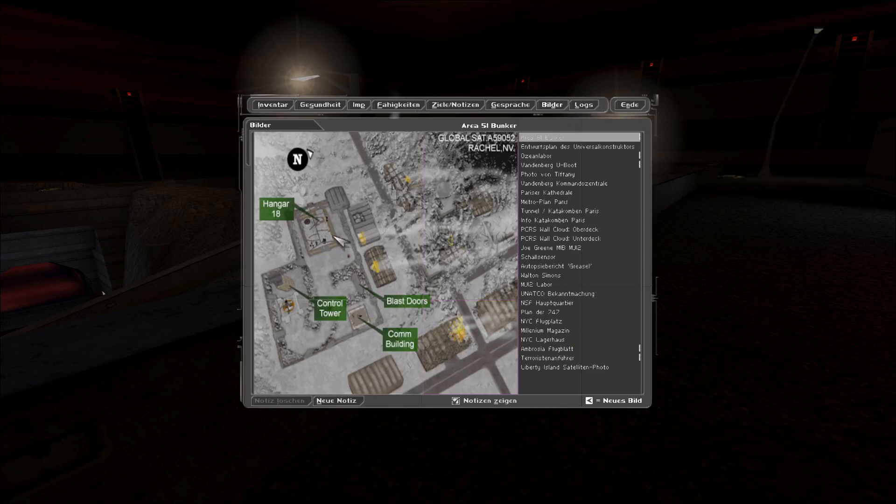
mouse_move(429, 283)
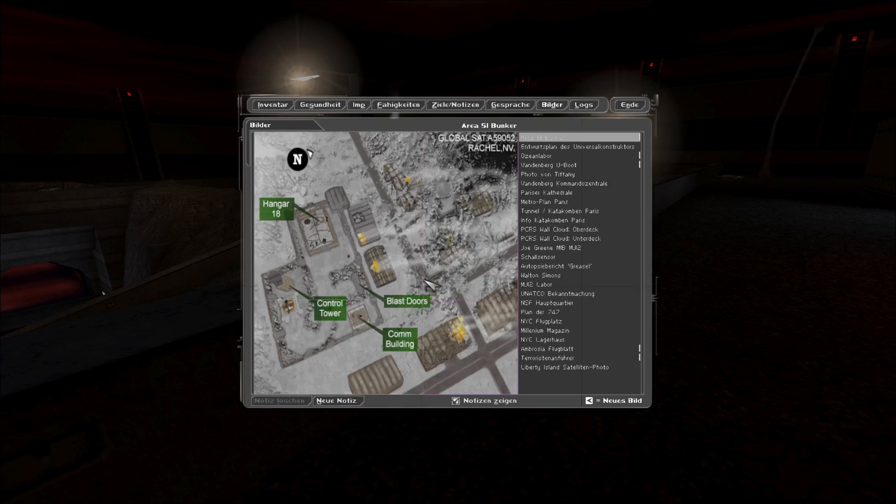
mouse_move(329, 341)
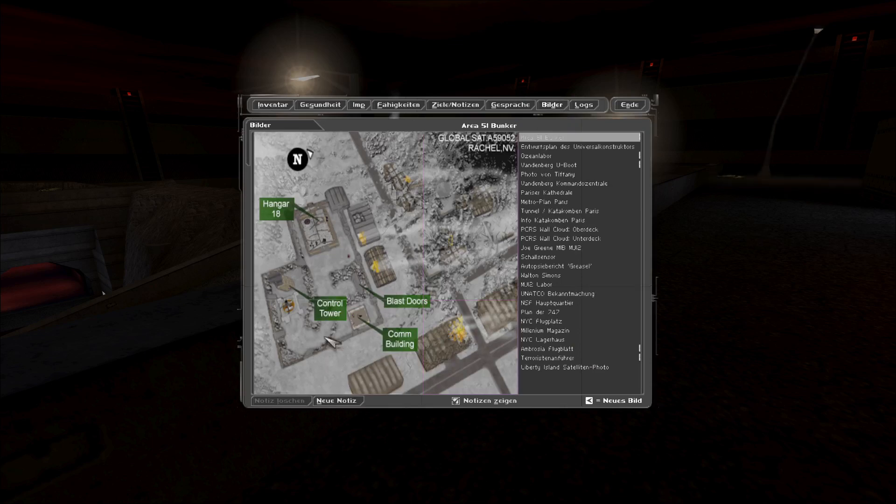
mouse_move(293, 289)
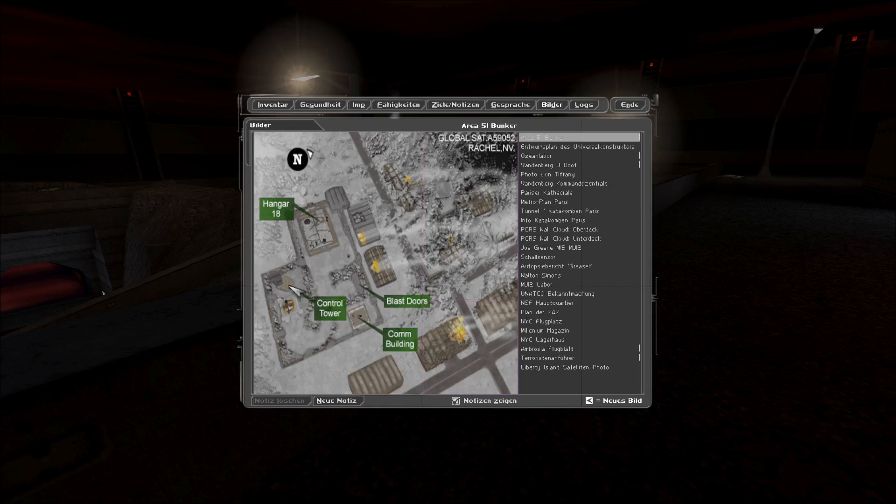
mouse_move(372, 286)
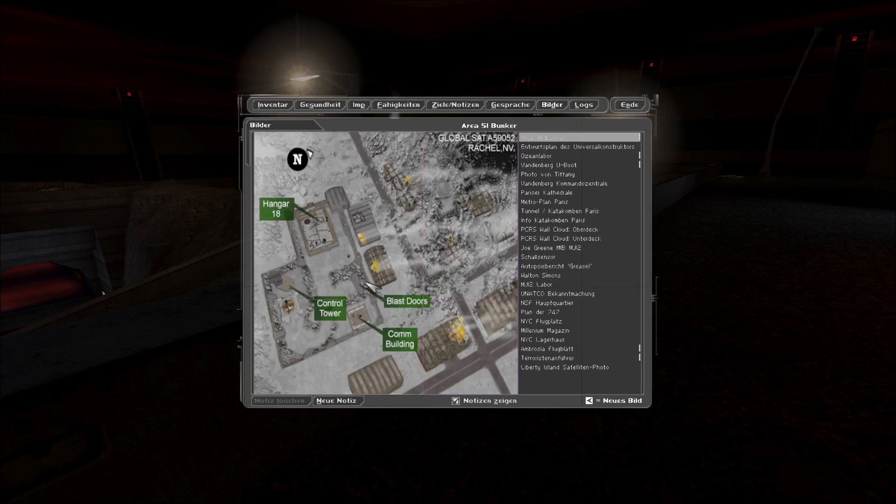
mouse_move(326, 229)
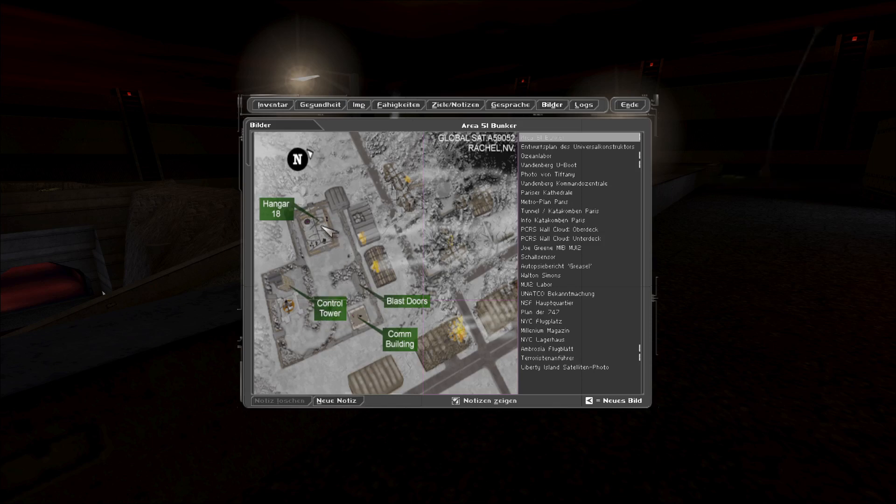
mouse_move(314, 294)
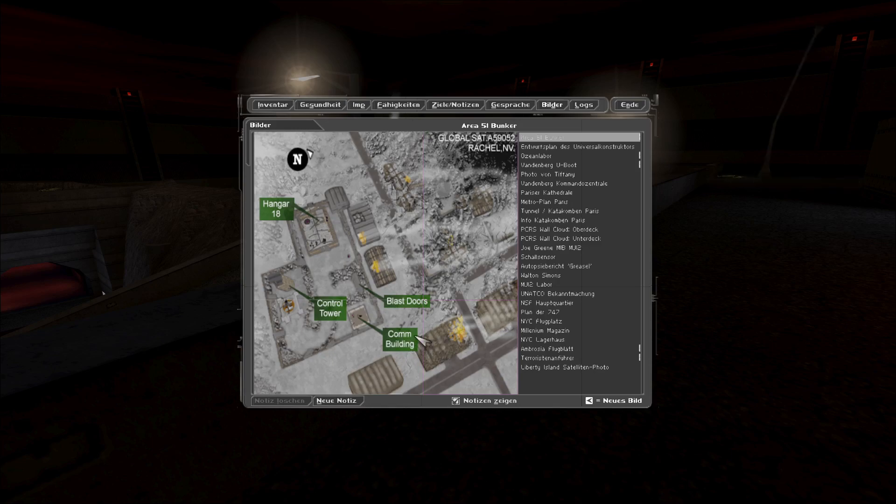
- Close the map, hack the next terminal and turn off the security camera
click(628, 104)
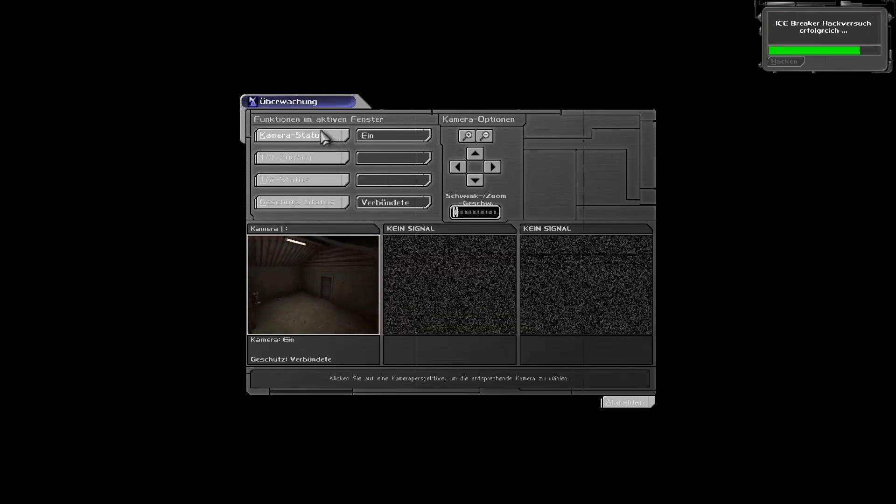
click(392, 135)
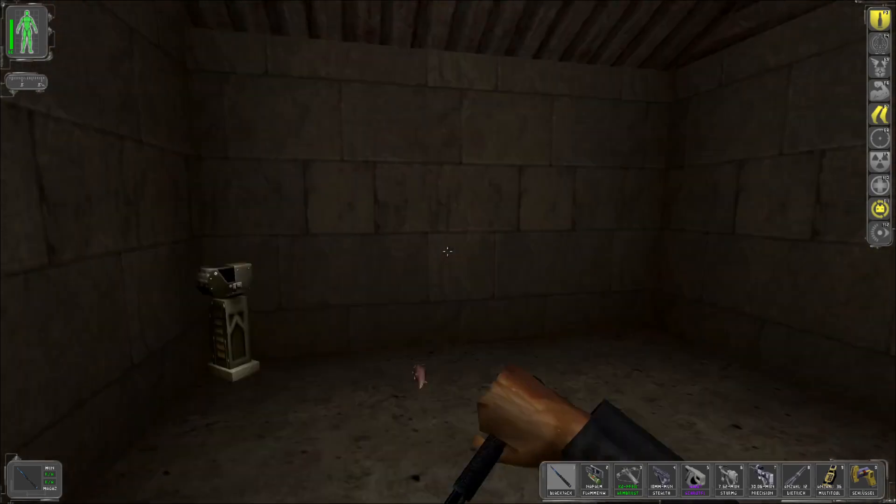
mouse_move(448, 252)
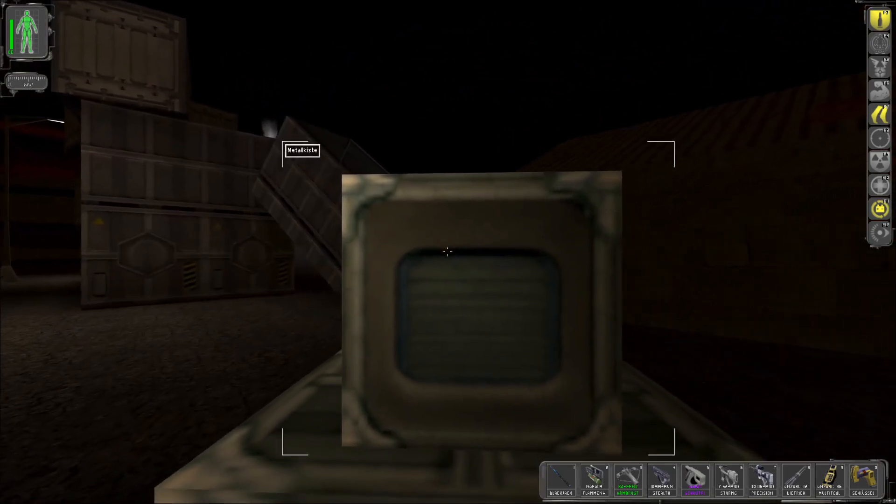
mouse_move(448, 252)
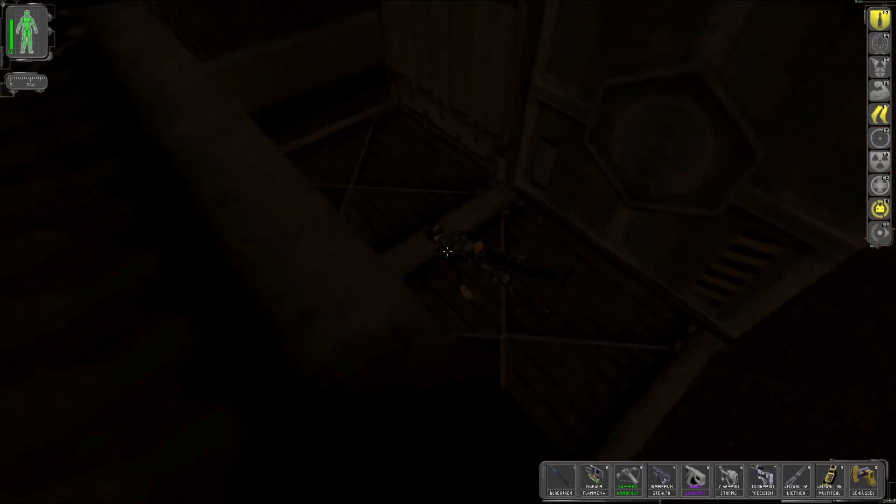
- Grab the multitool and choose Zurück zum Spiel from the main menu
click(449, 255)
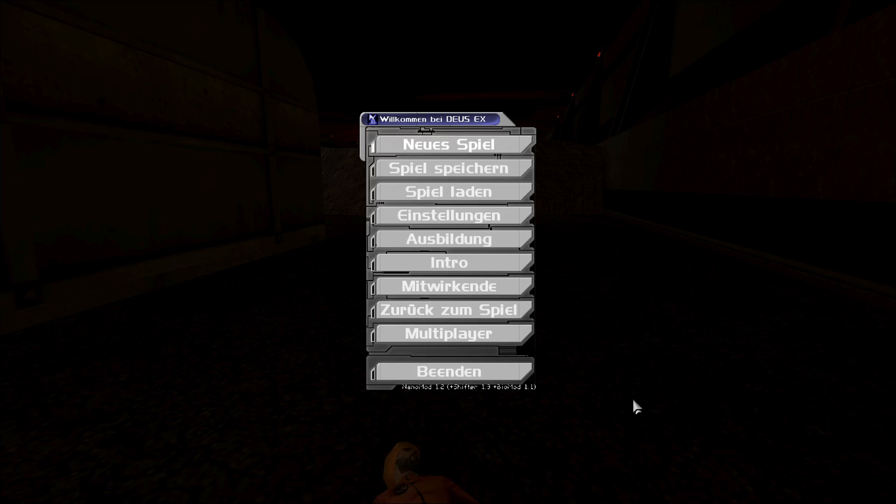
click(448, 309)
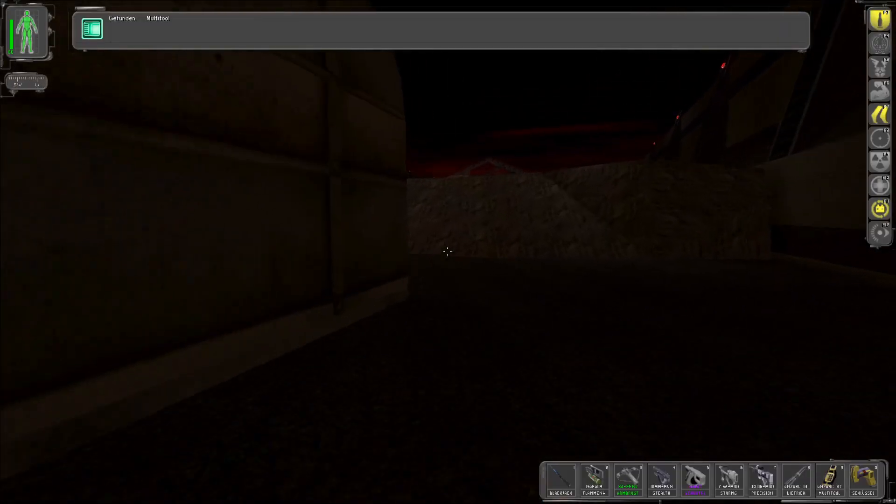
mouse_move(448, 253)
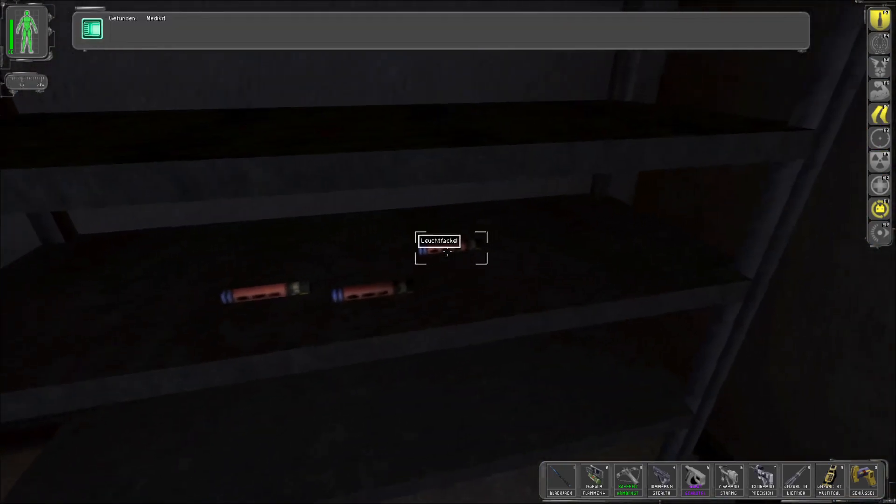
- Pick up the flare from the shelf before entering the locker room
click(451, 247)
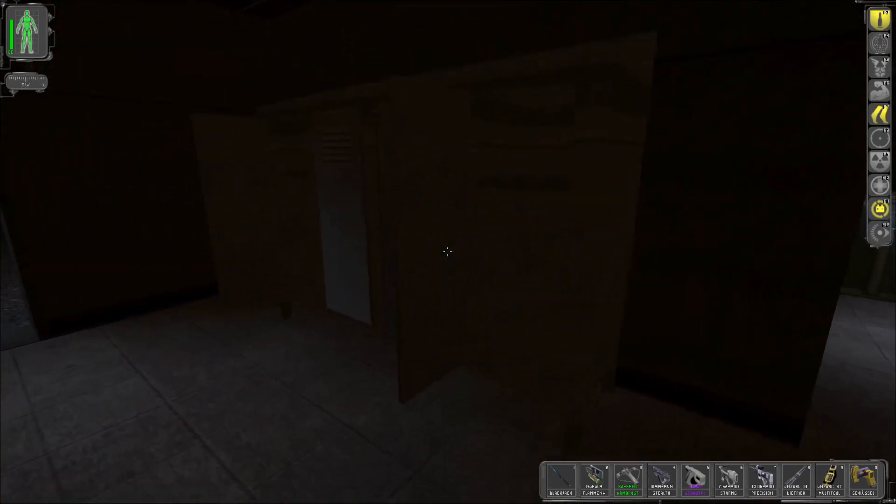
- Check the inventory and grab another multitool from the lockers
key(i)
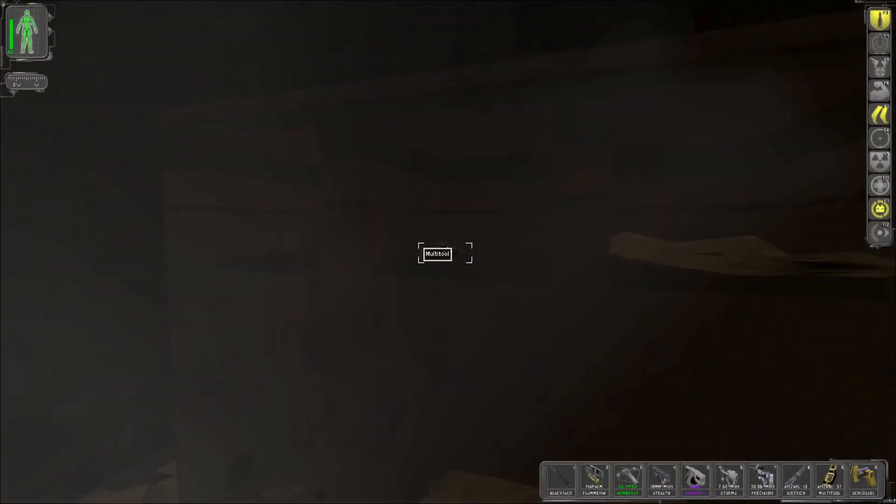
click(438, 253)
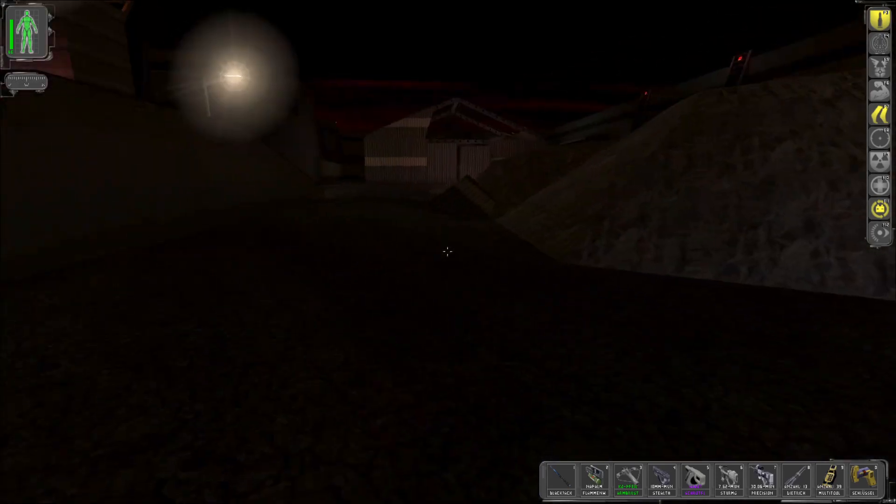
mouse_move(448, 252)
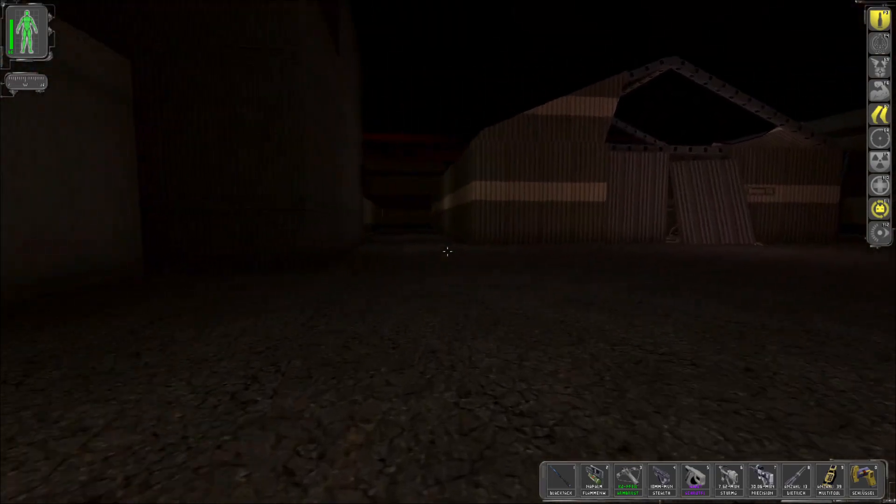
mouse_move(448, 252)
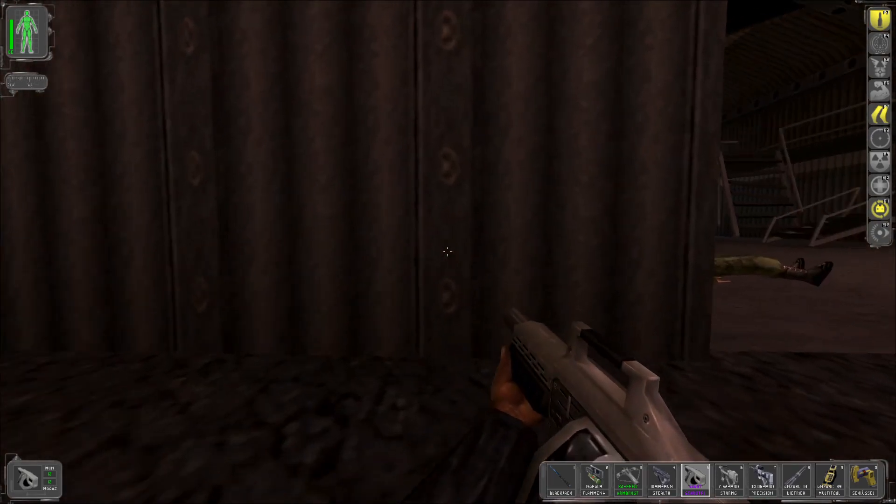
- Close the inventory and line up a lone soldier near the hangar in the sniper scope
key(i)
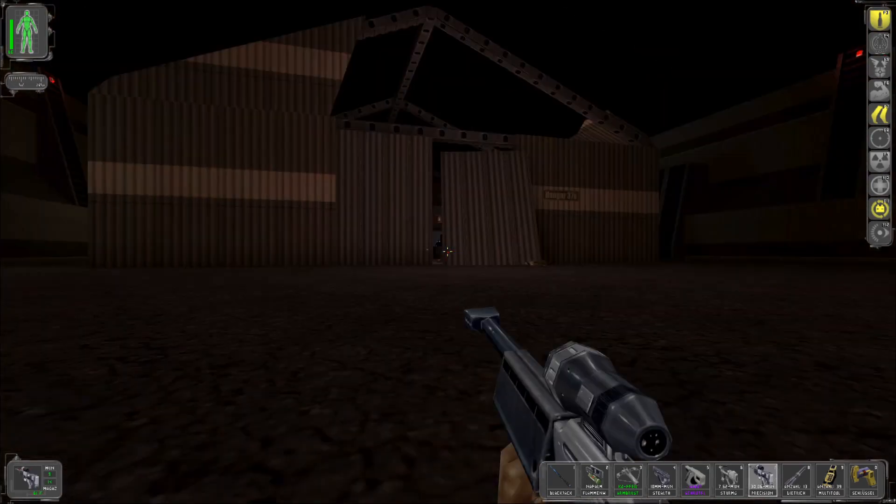
mouse_move(448, 252)
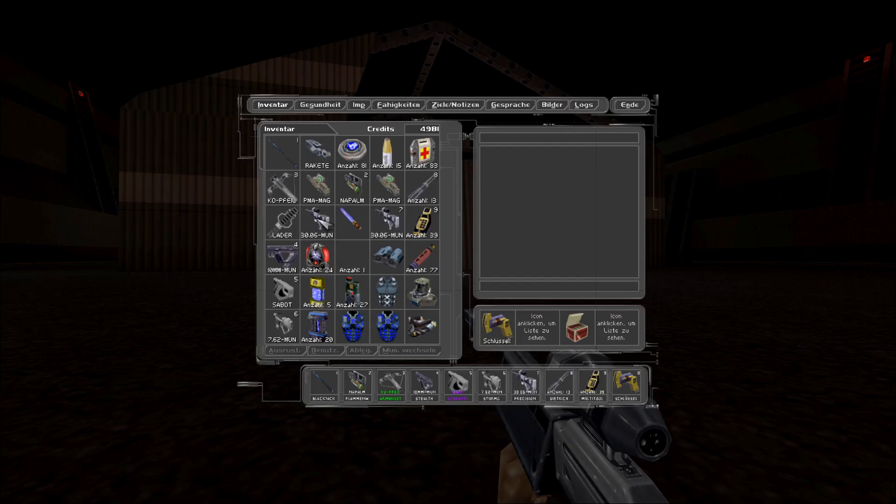
click(317, 186)
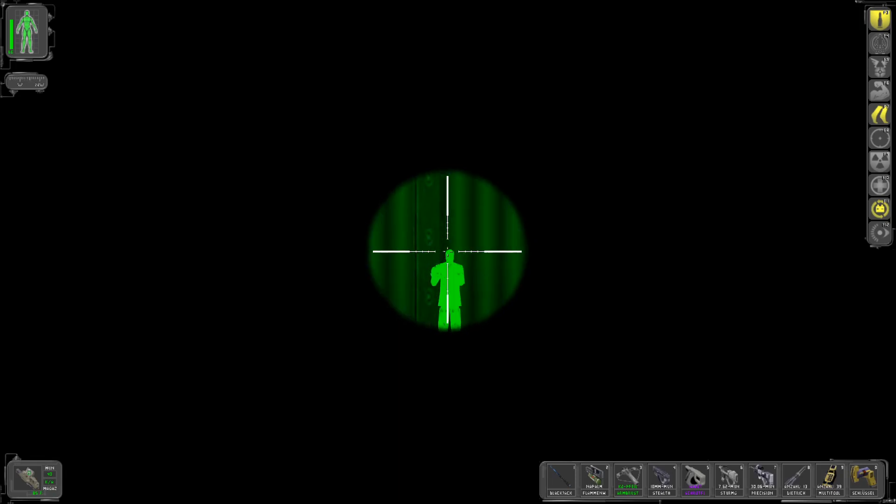
- Shoot the soldier in the scope, re-zoom, and fire again at the soldiers
click(449, 251)
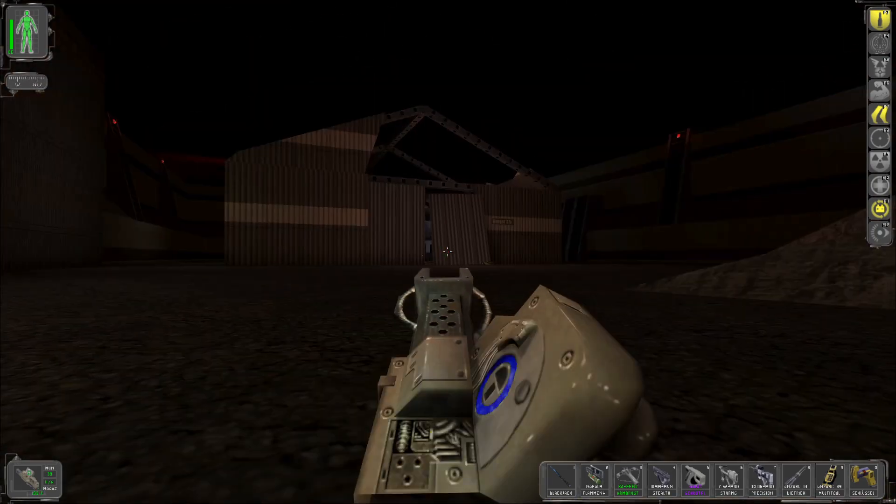
right_click(449, 251)
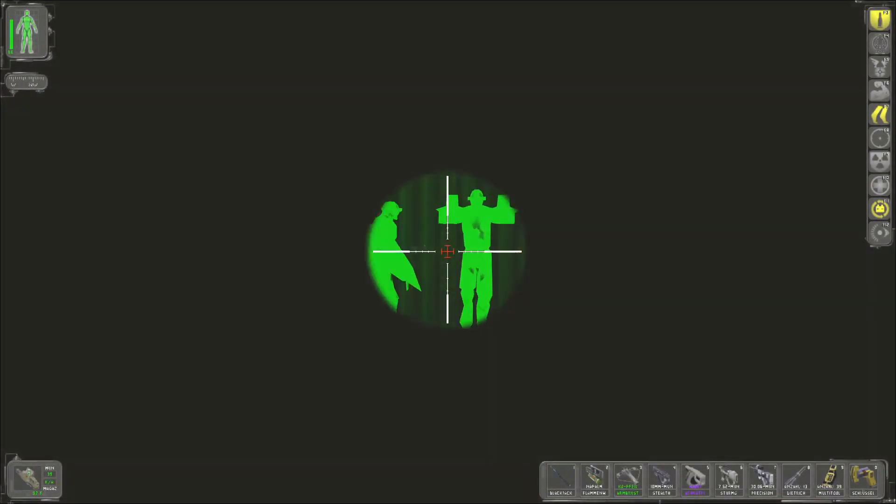
click(448, 251)
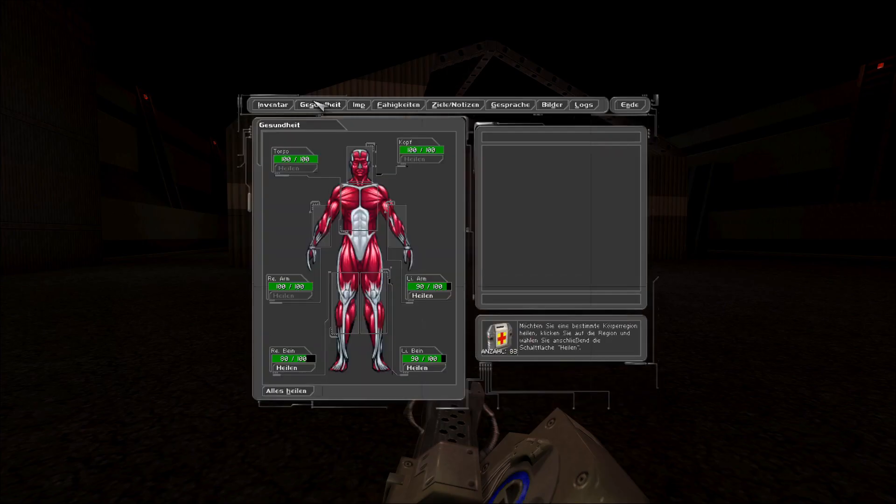
- Switch to the Inventar tab, read the whiskey description, and return to the game
click(272, 105)
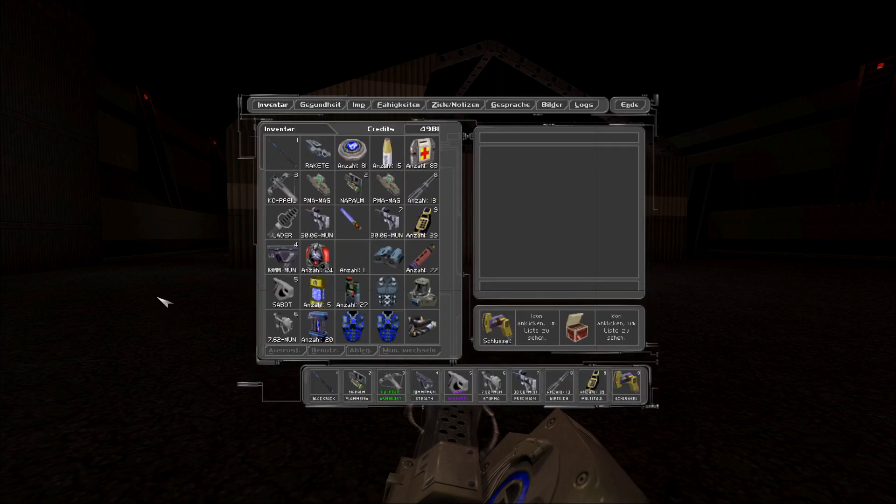
click(385, 150)
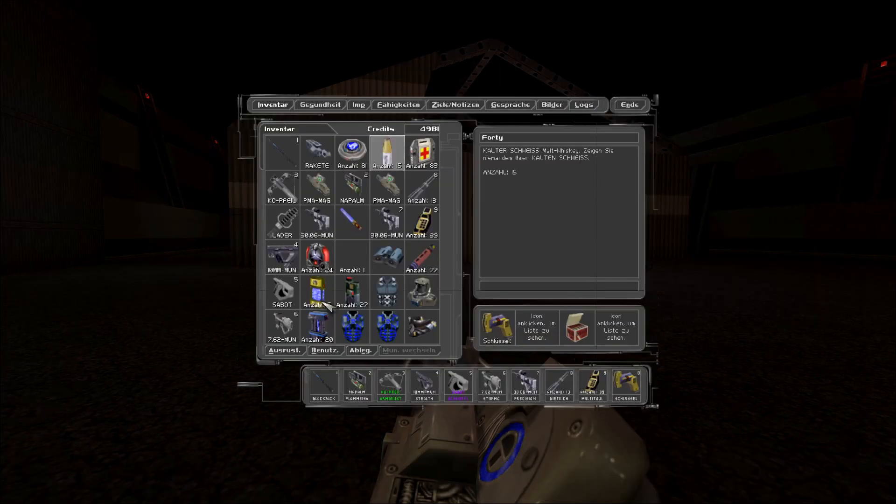
click(325, 350)
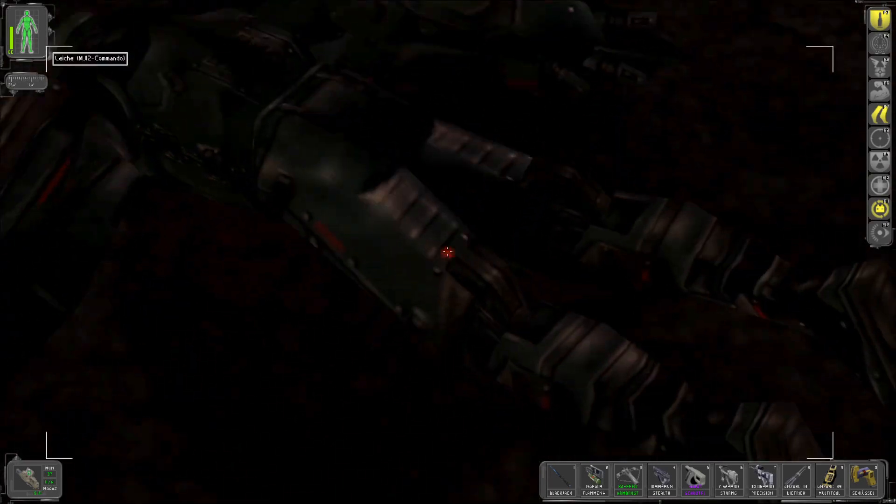
- Loot the MJ12 commando's corpse, then search the other body on the ground
click(446, 253)
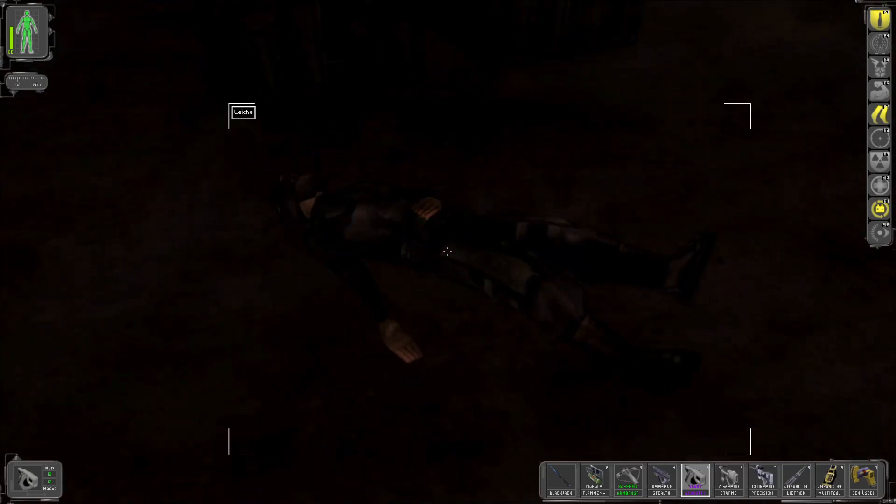
click(448, 251)
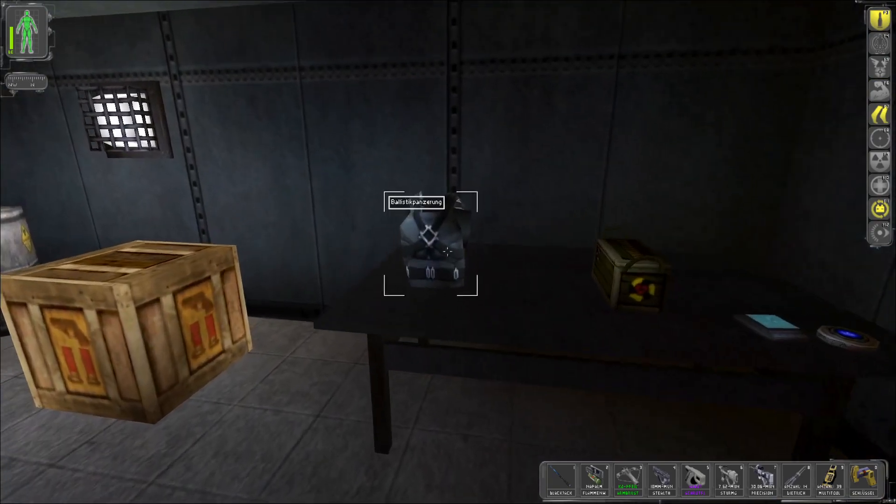
- Open the inventory and select an item, cutting the whiskey stock from 15 to 6
key(i)
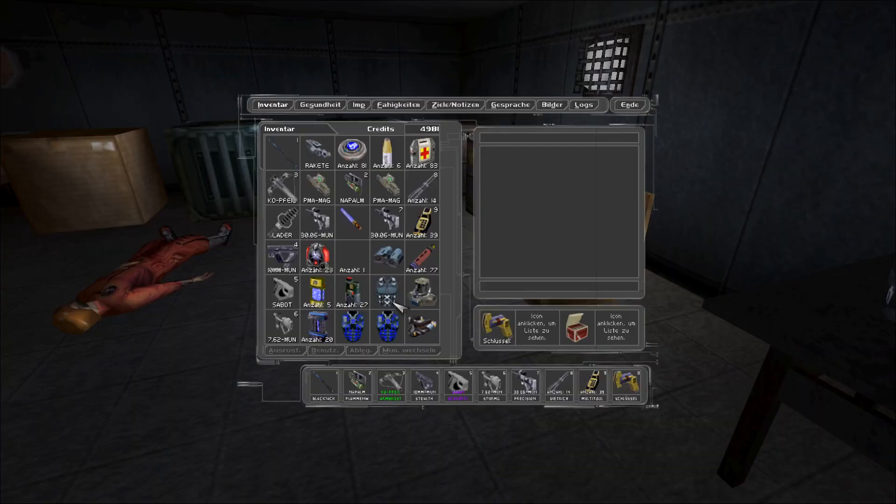
click(386, 291)
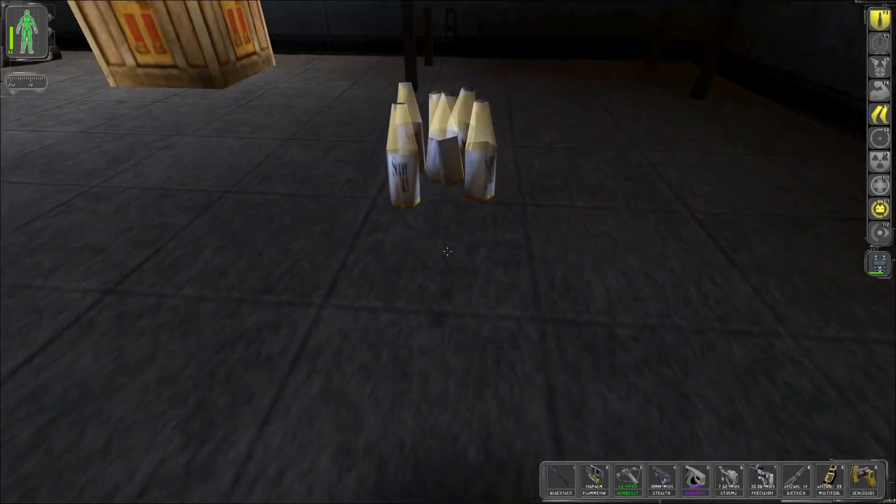
mouse_move(448, 252)
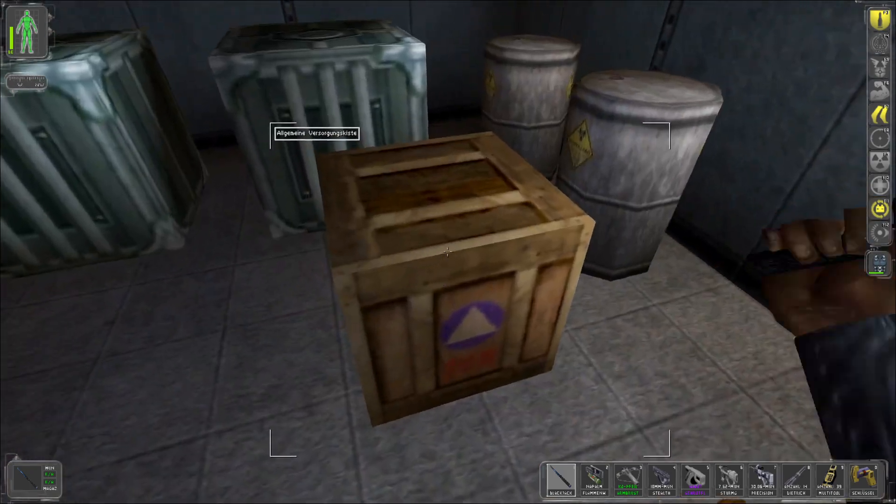
- Open the Inventar screen and select the Fernglas (binoculars) to read their description
click(448, 252)
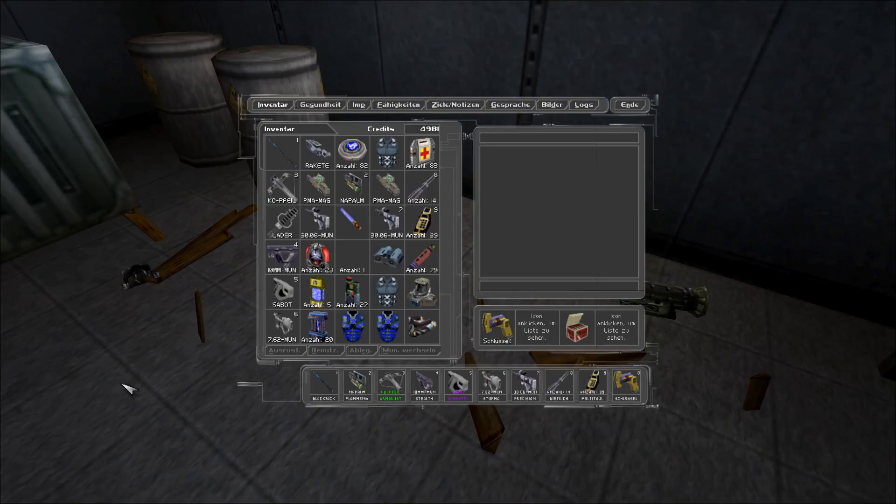
mouse_move(334, 277)
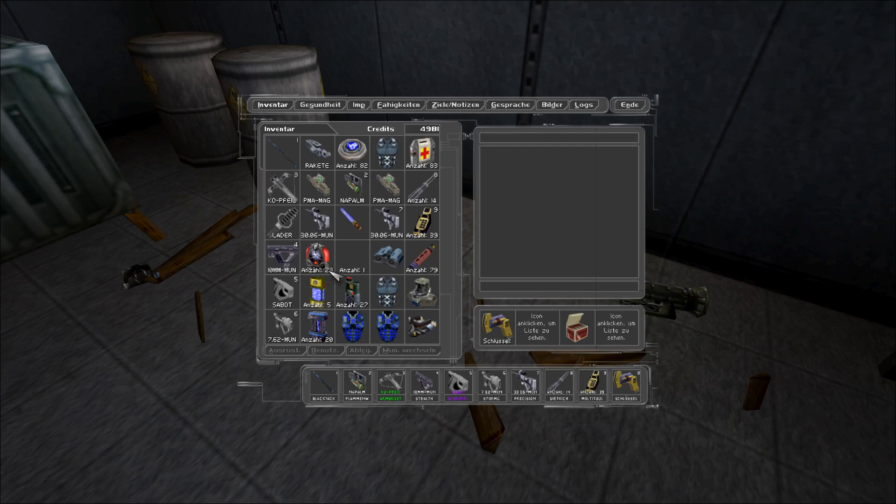
click(386, 257)
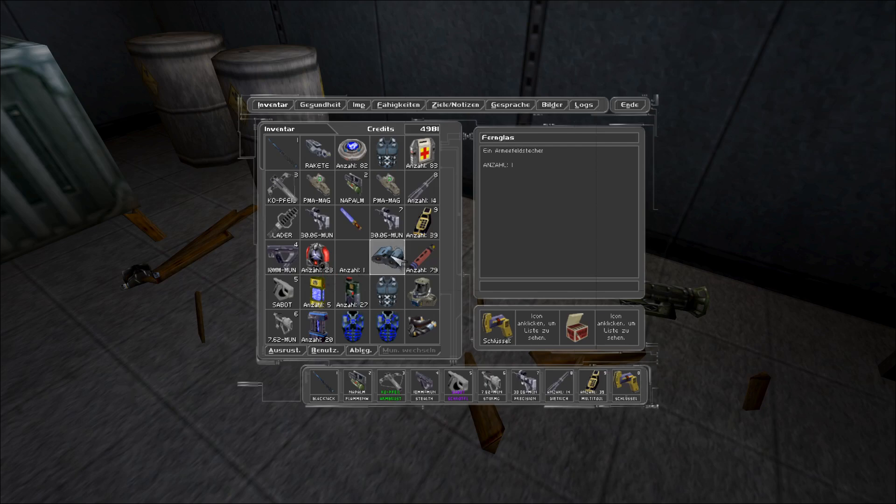
click(628, 105)
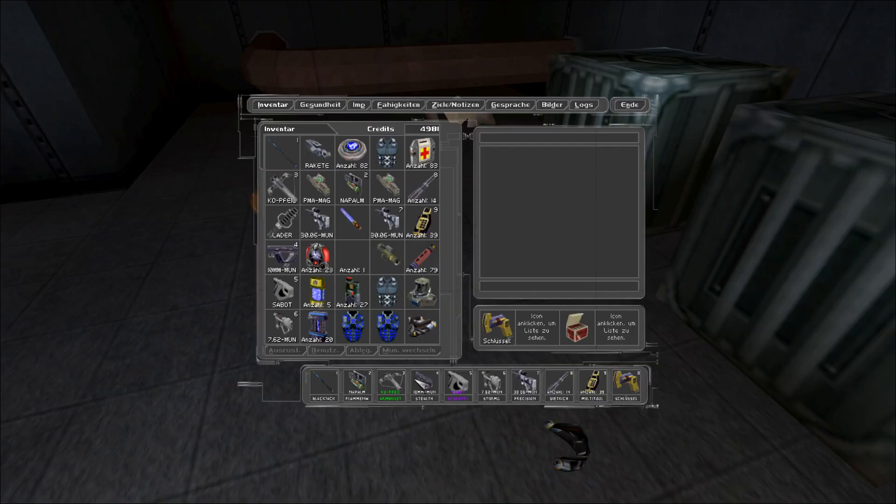
- Return to the room, walk past the prone body, and use the wall keypad
click(423, 327)
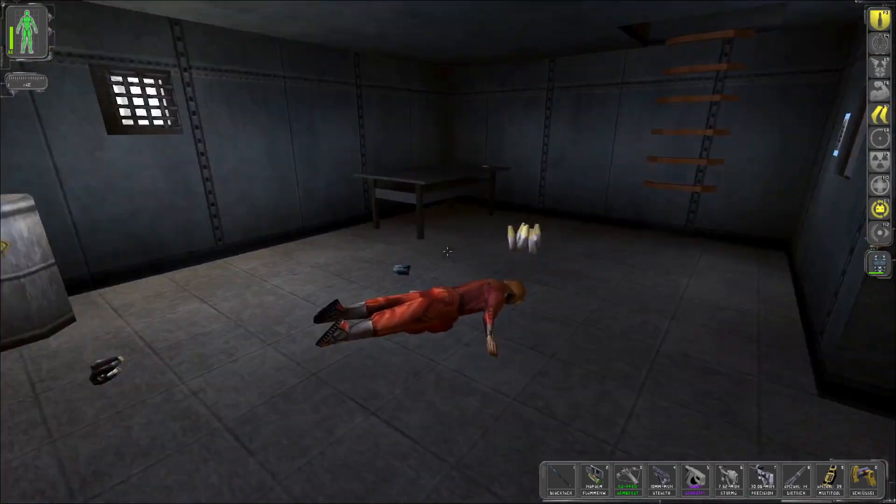
click(448, 252)
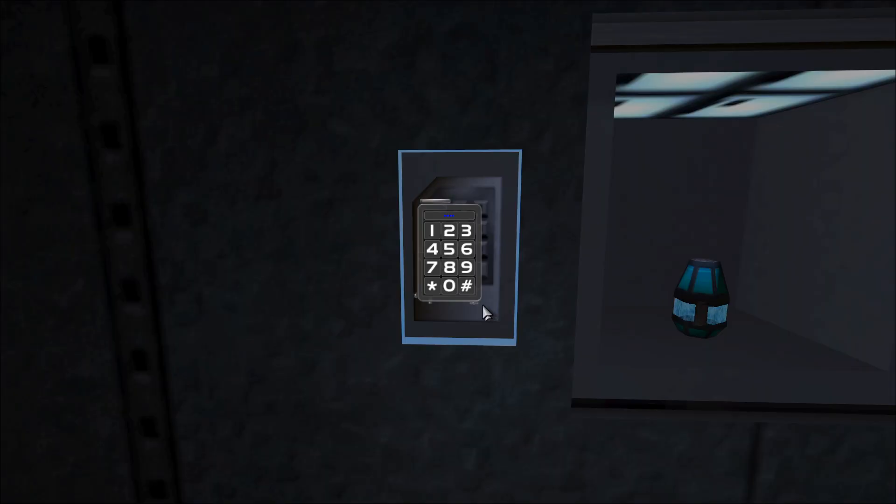
click(449, 286)
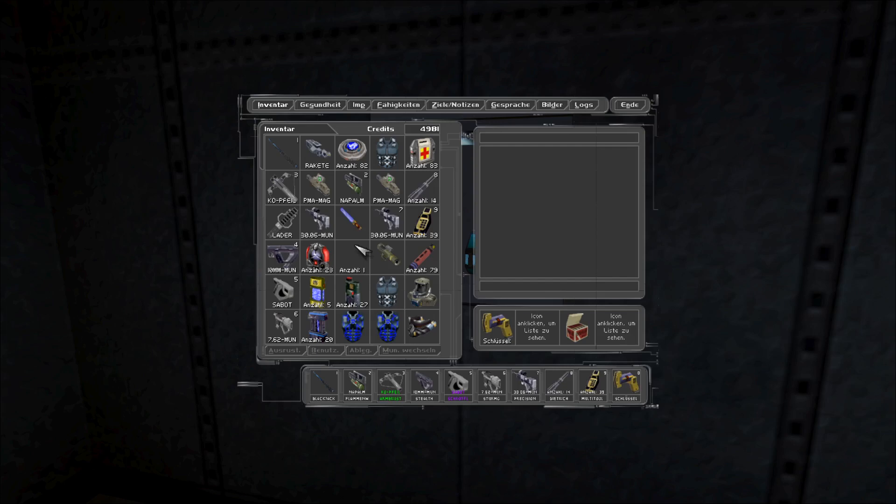
mouse_move(474, 137)
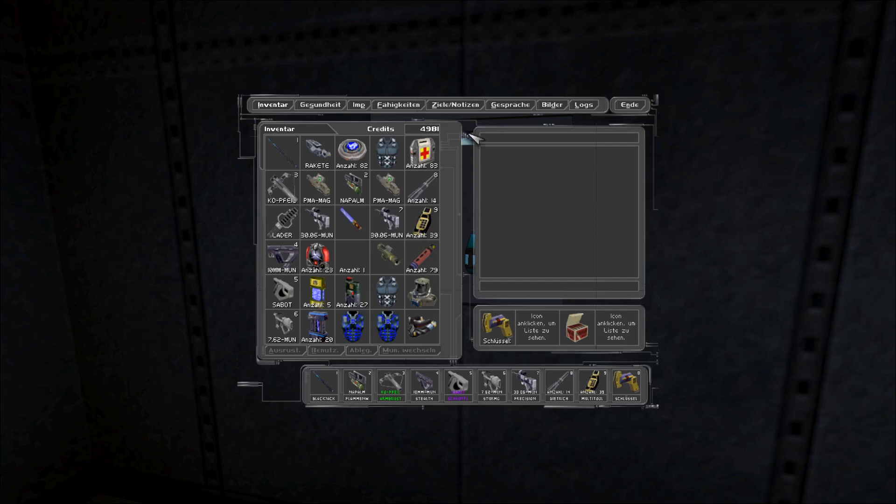
- View the Ziele/Notizen page with the blast door terminal login and password
click(455, 104)
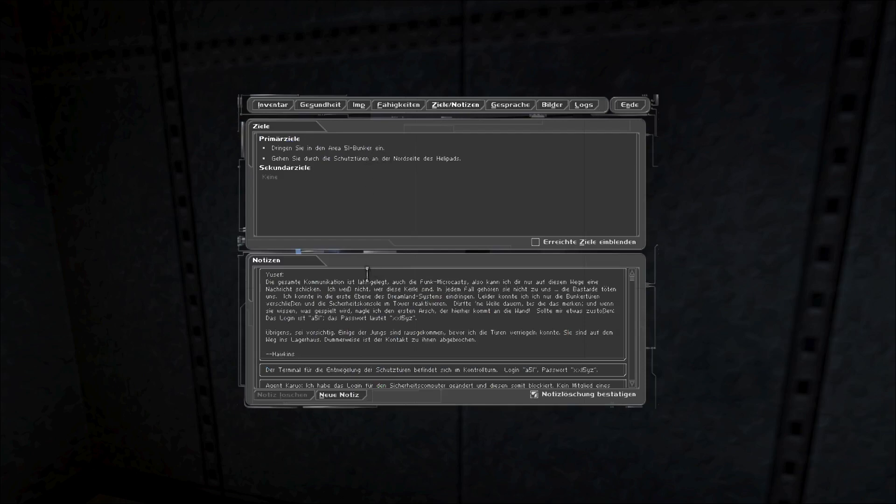
mouse_move(374, 324)
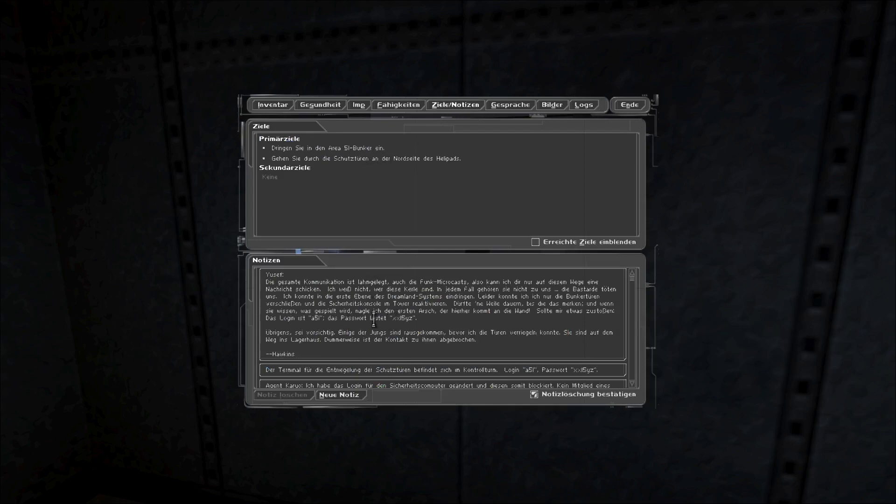
mouse_move(420, 318)
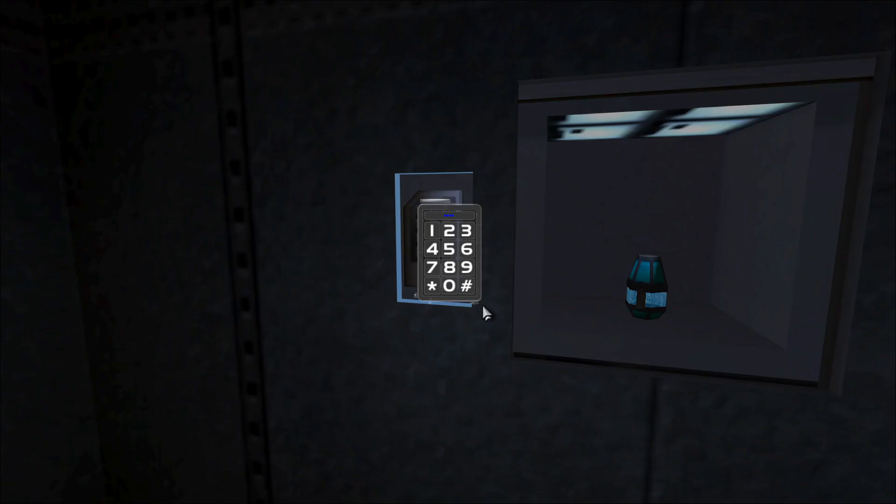
- Enter a code on the display-case keypad, which gets rejected
click(451, 250)
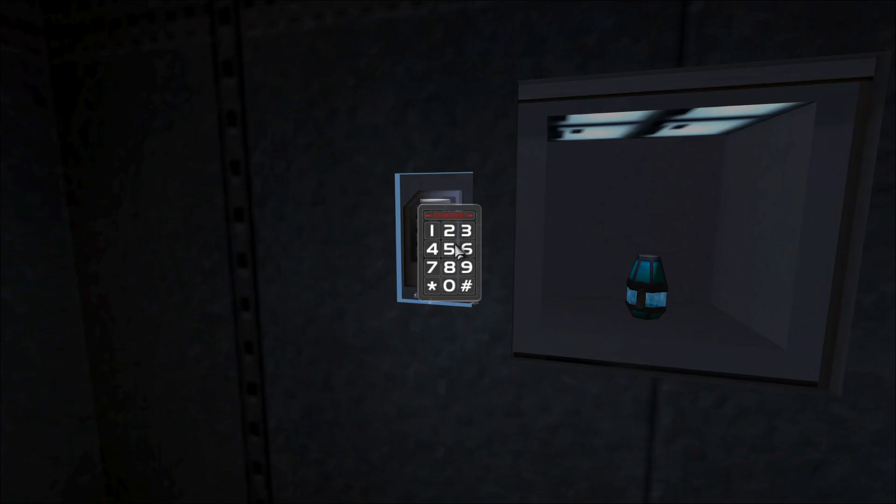
click(430, 230)
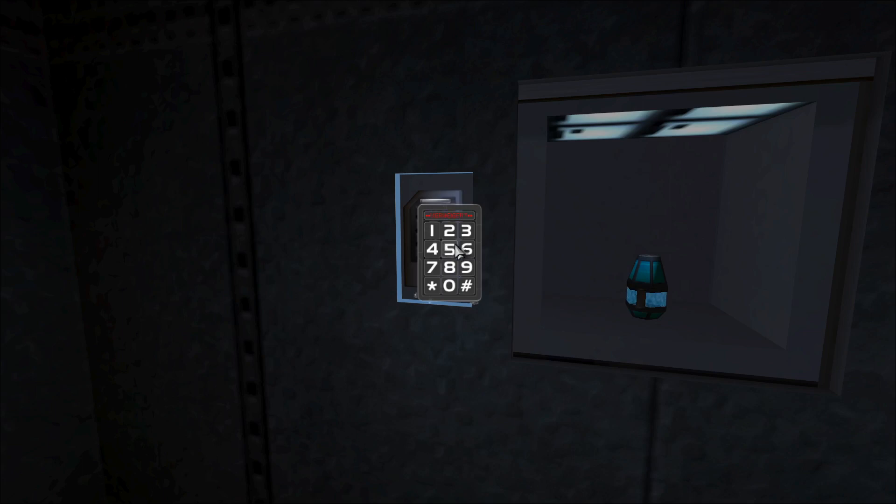
click(448, 250)
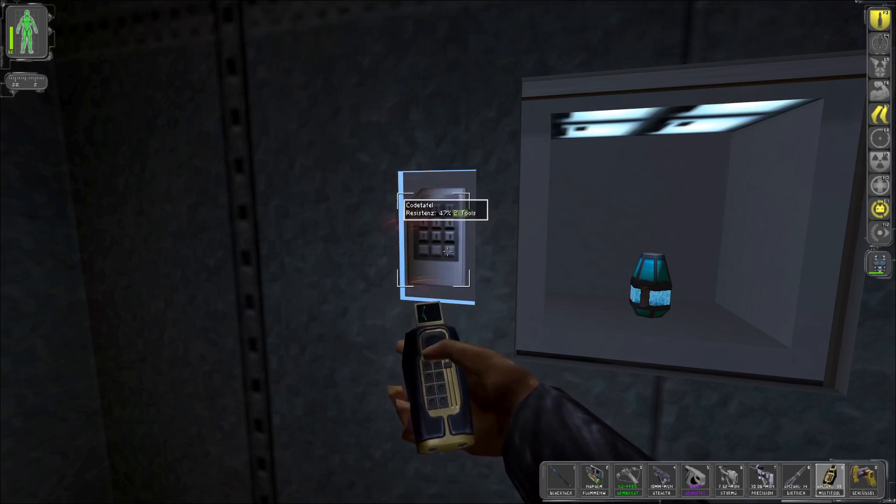
- Bypass the keypad lock by applying multitools to it
click(440, 240)
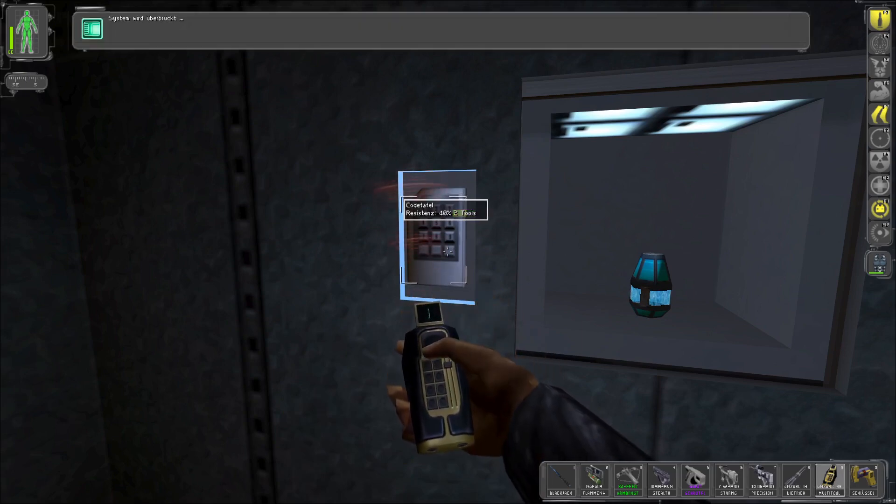
click(438, 235)
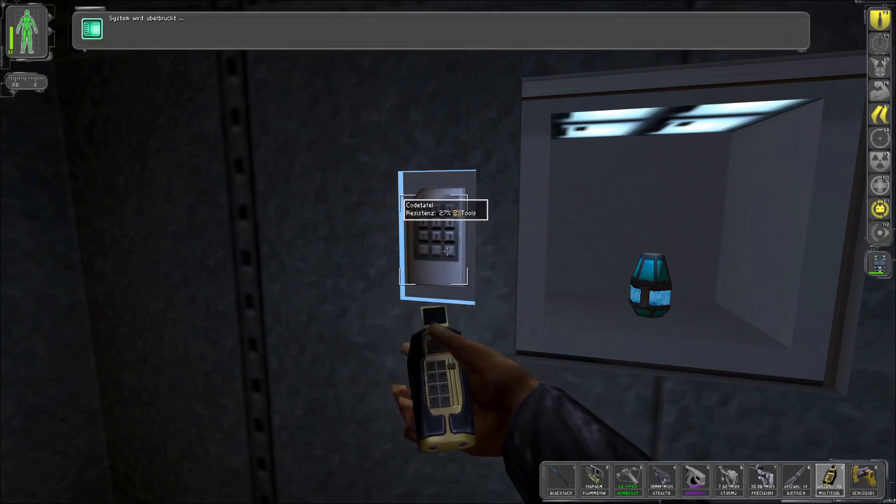
click(435, 251)
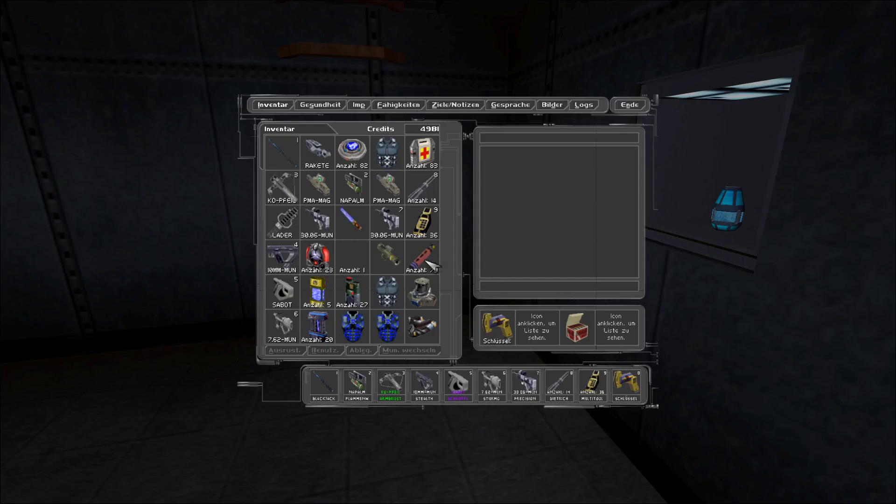
- Take the case's canister and raise Radartransparenz to level 4 in the Imp tab
click(629, 104)
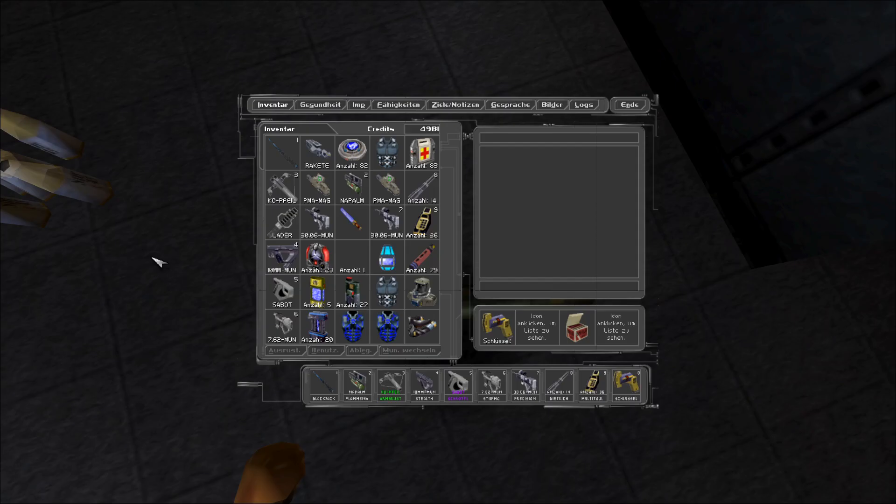
mouse_move(359, 104)
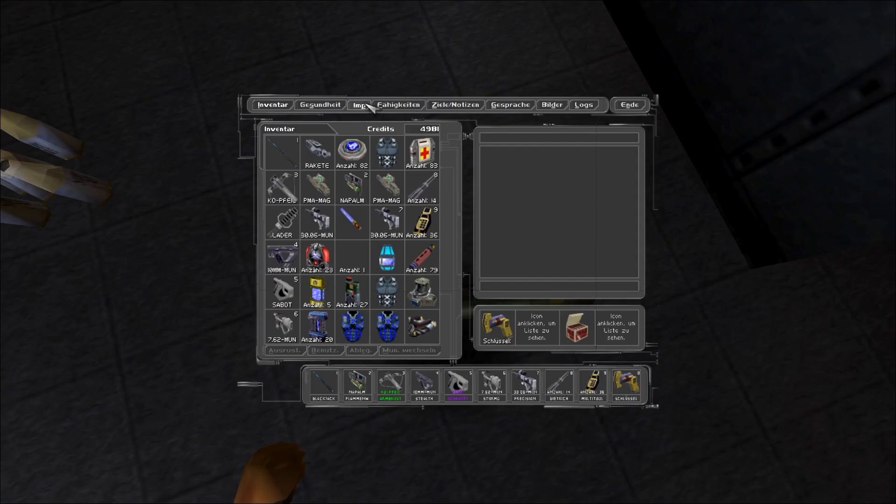
click(358, 105)
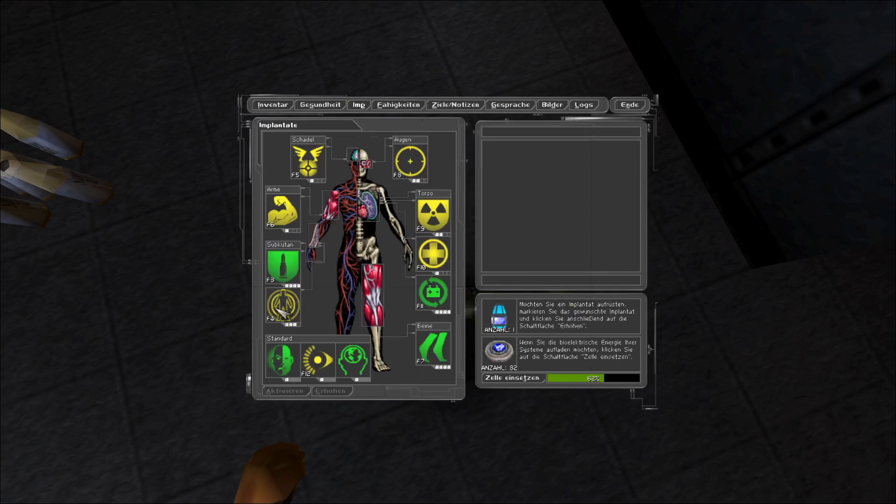
click(283, 306)
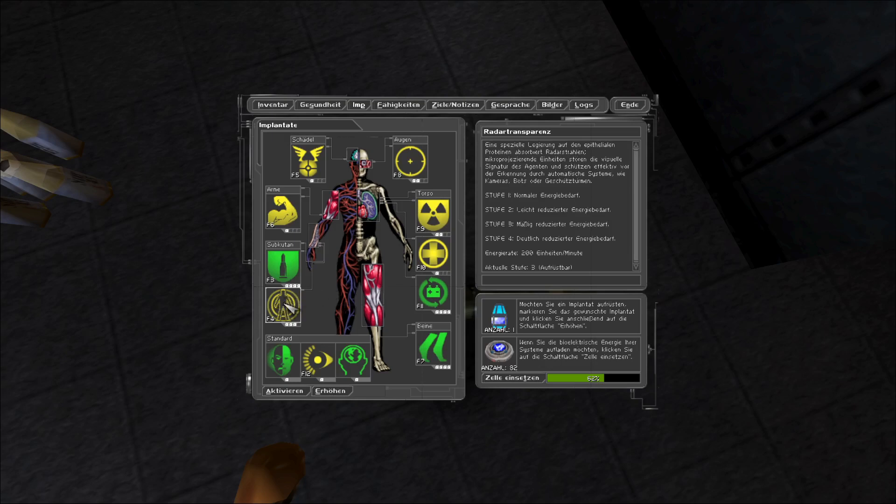
mouse_move(352, 392)
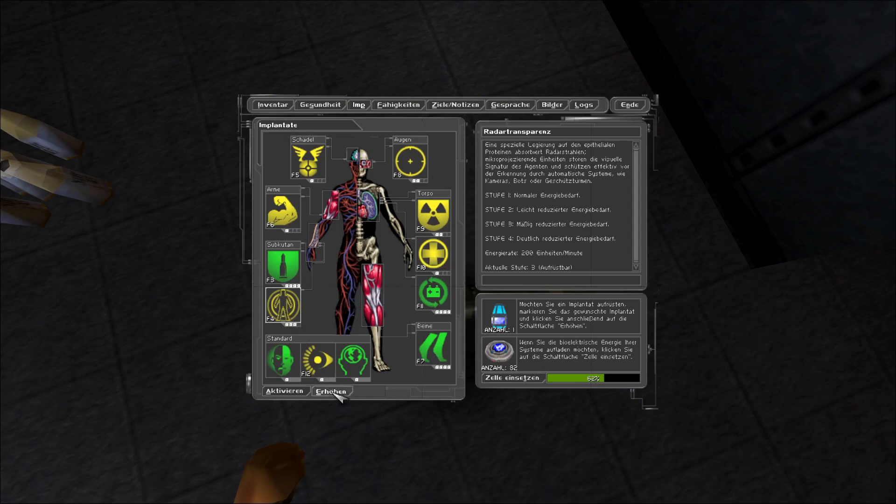
click(331, 391)
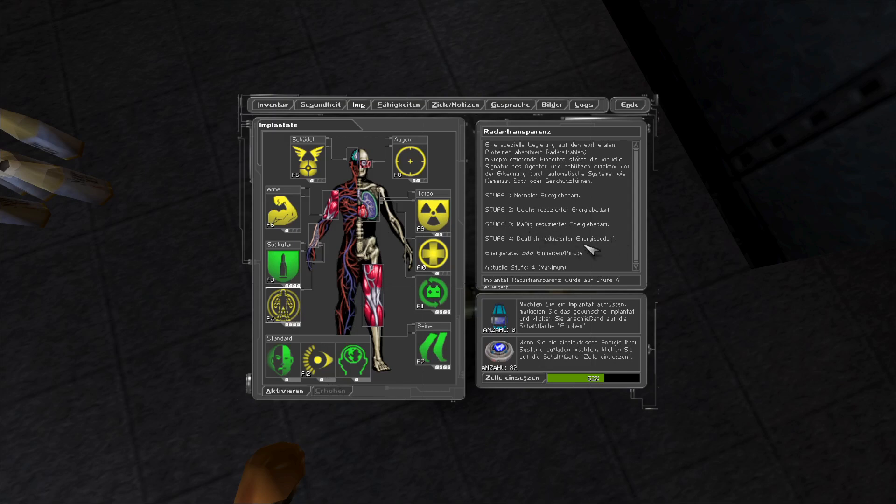
mouse_move(532, 260)
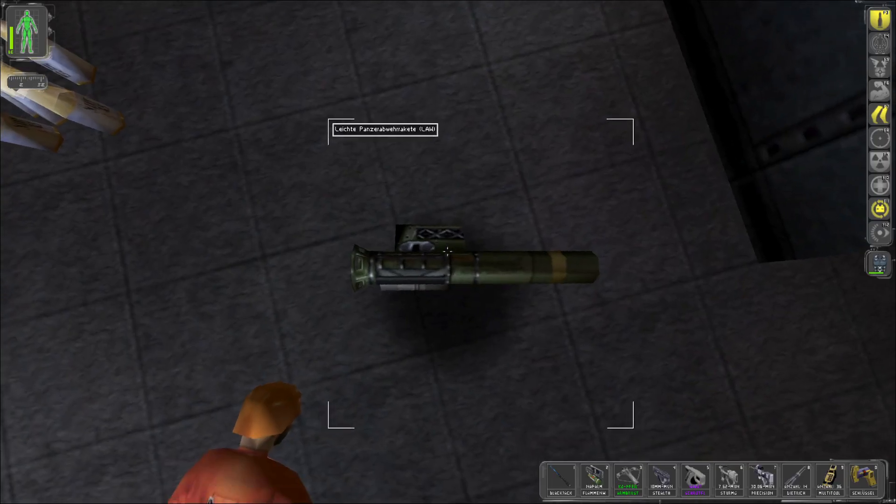
- Pick up the LAW rocket launcher from the bunker floor
click(448, 252)
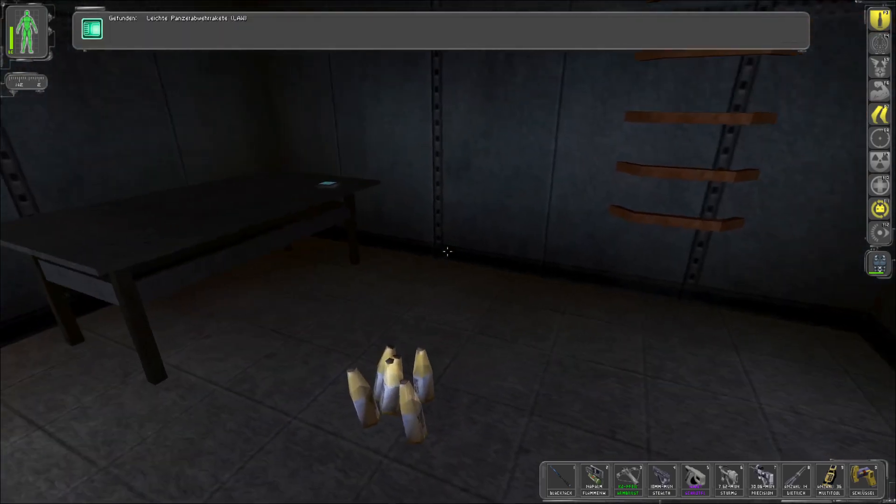
mouse_move(446, 252)
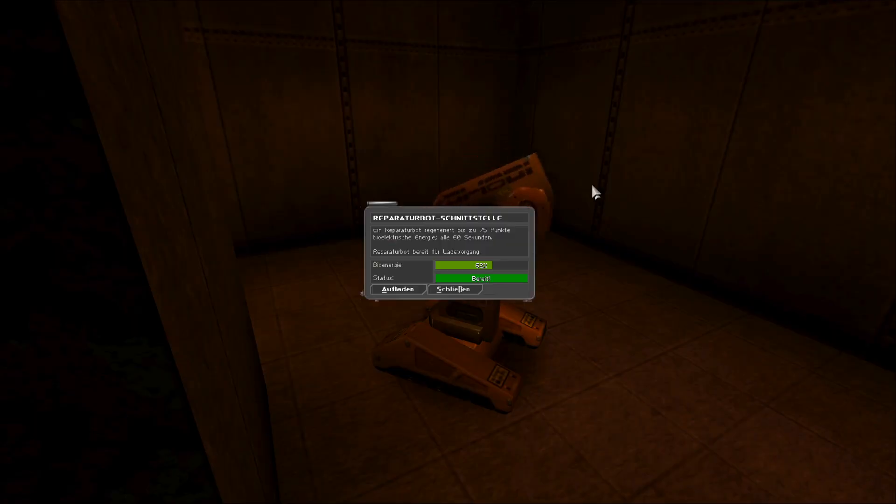
- Recharge bioelectric energy with Aufladen at the repair bot
click(454, 289)
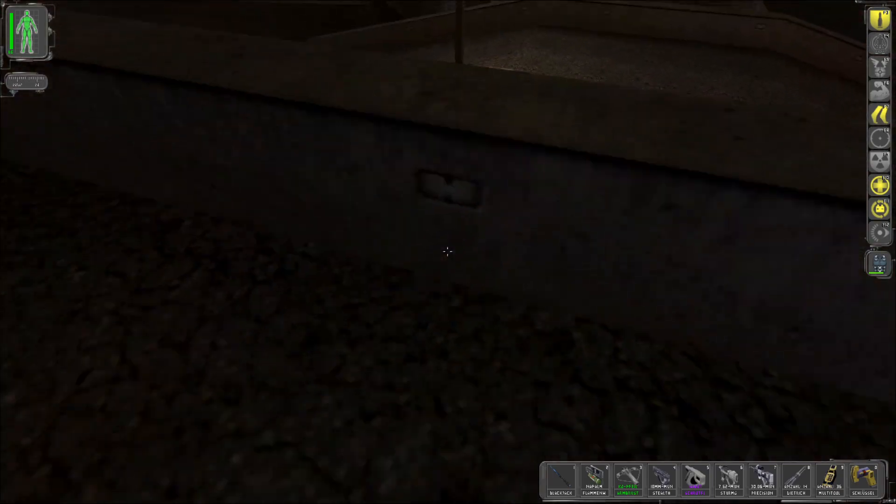
mouse_move(448, 252)
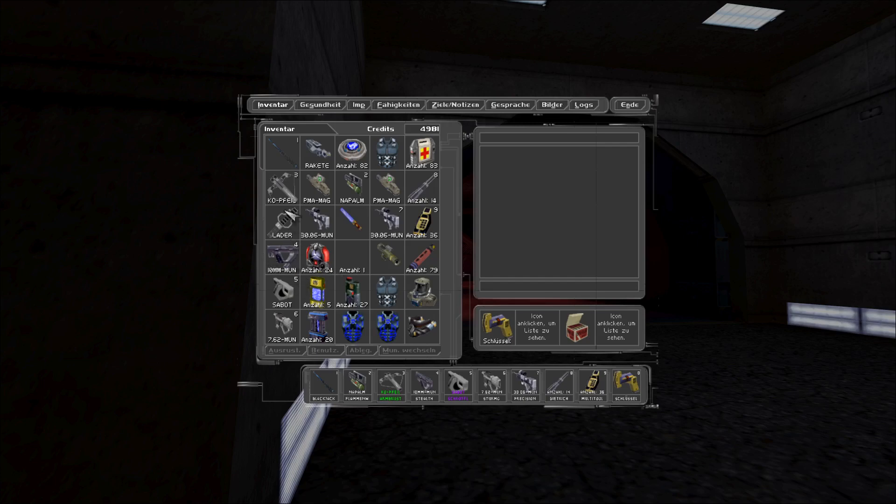
- Close the inventory and walk toward the red tunnel with the heavy weapon
click(318, 153)
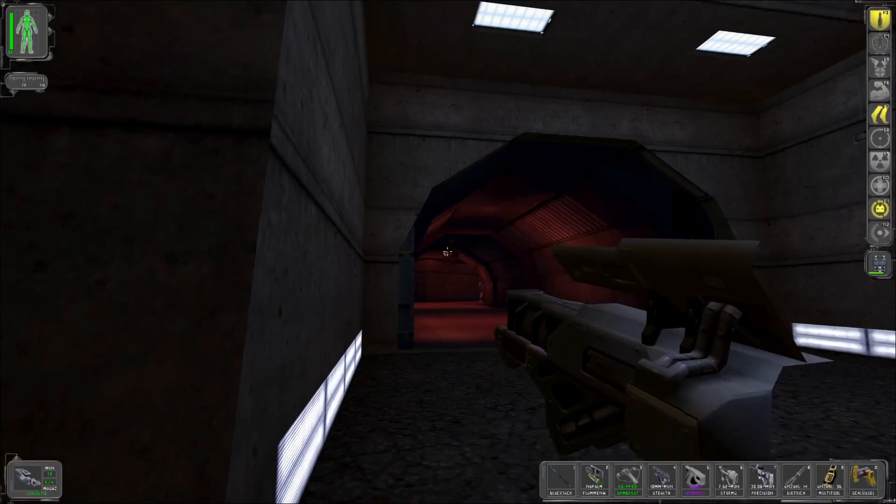
mouse_move(448, 252)
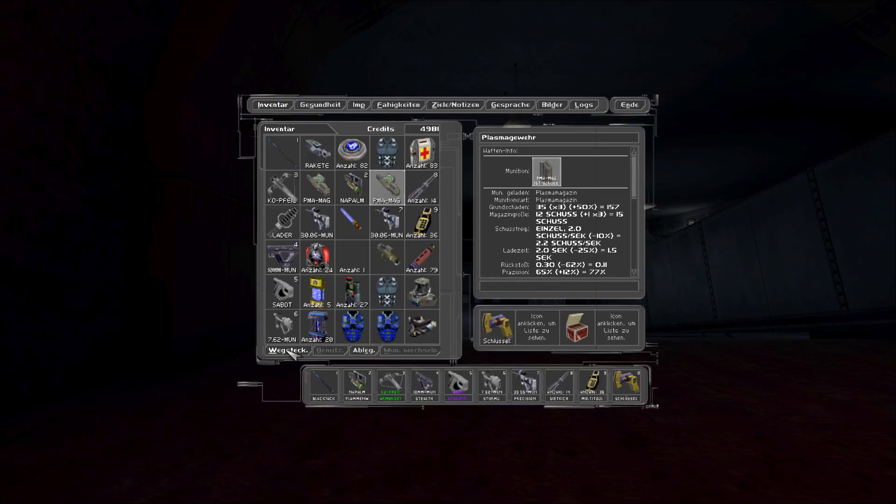
- Close the inventory with the plasma rifle drawn and reach the hangar repair bot
click(629, 104)
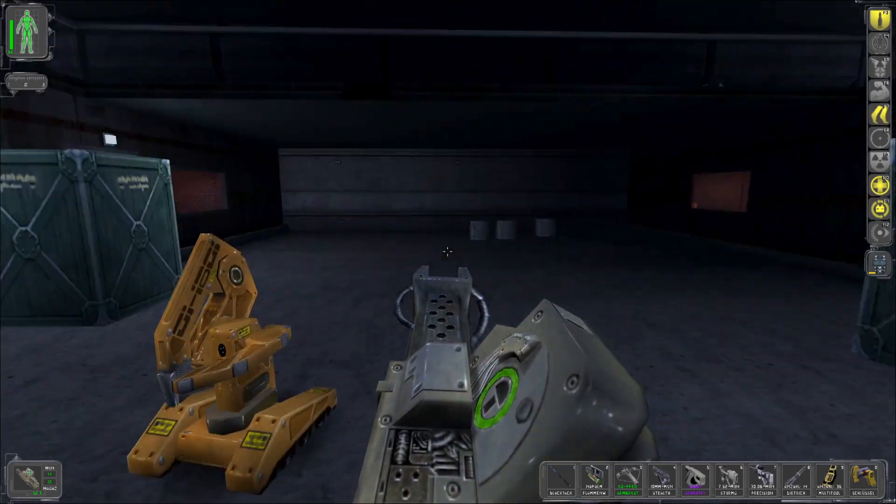
mouse_move(449, 252)
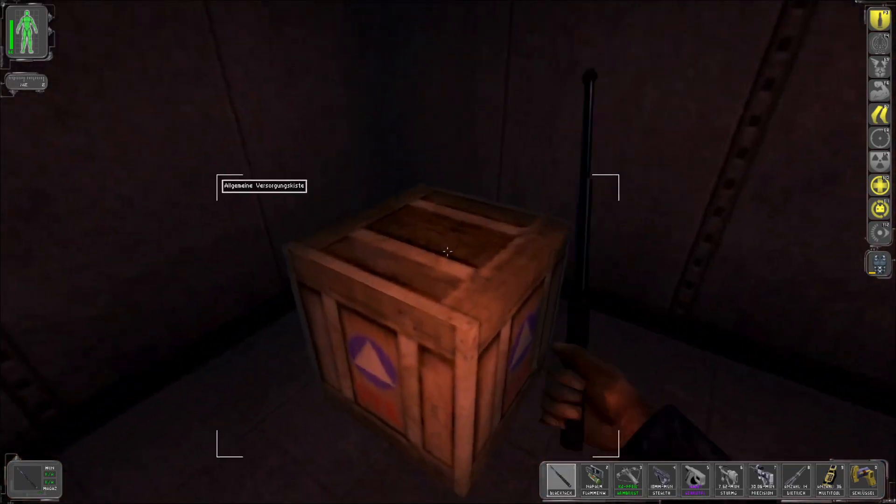
- Smash the Versorgungskiste for lockpicks and re-equip the plasma rifle
click(447, 252)
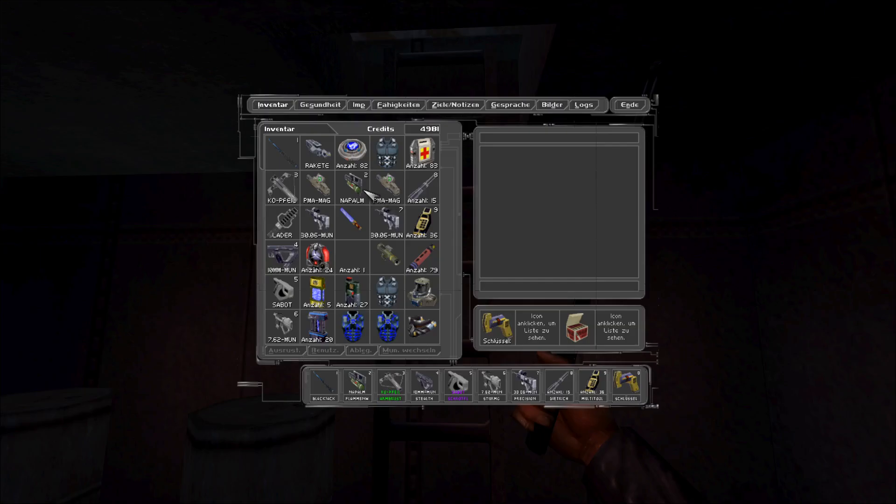
click(386, 188)
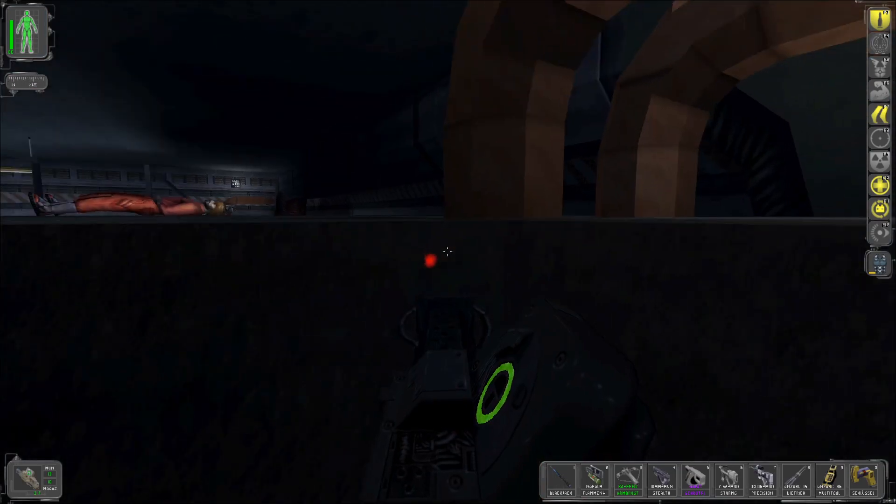
mouse_move(448, 252)
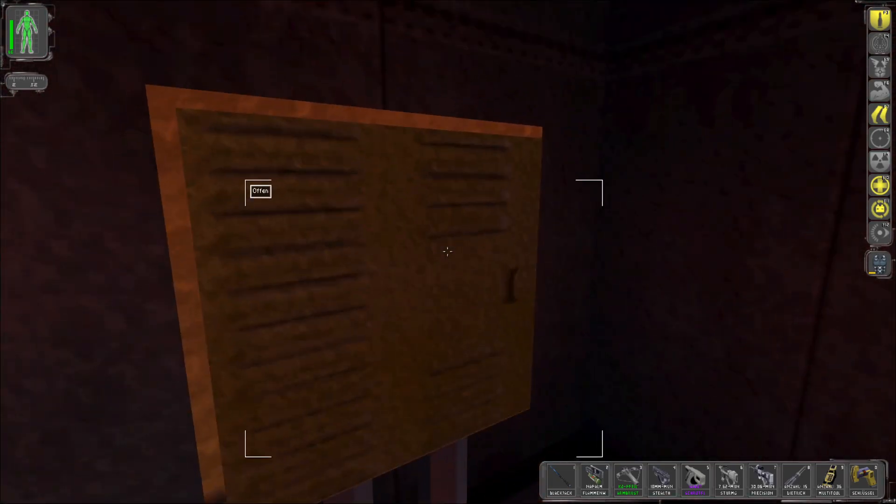
- Search the wall locker, then switch from pistol to baton at the ledge
click(260, 190)
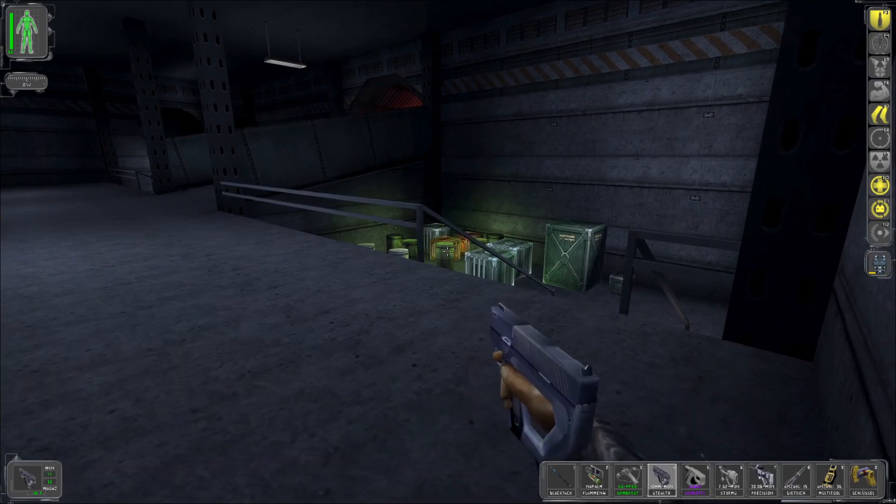
key(5)
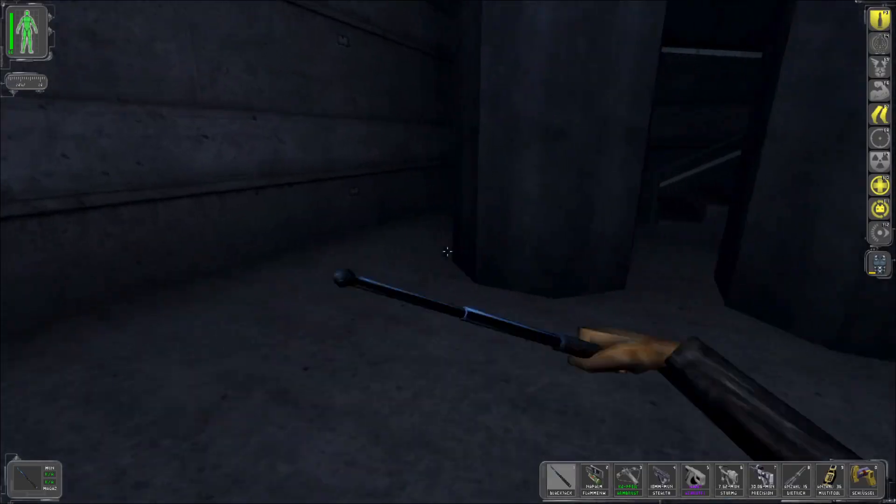
- Equip the Ballistikpanzerung (34% energy) from the inventory
key(i)
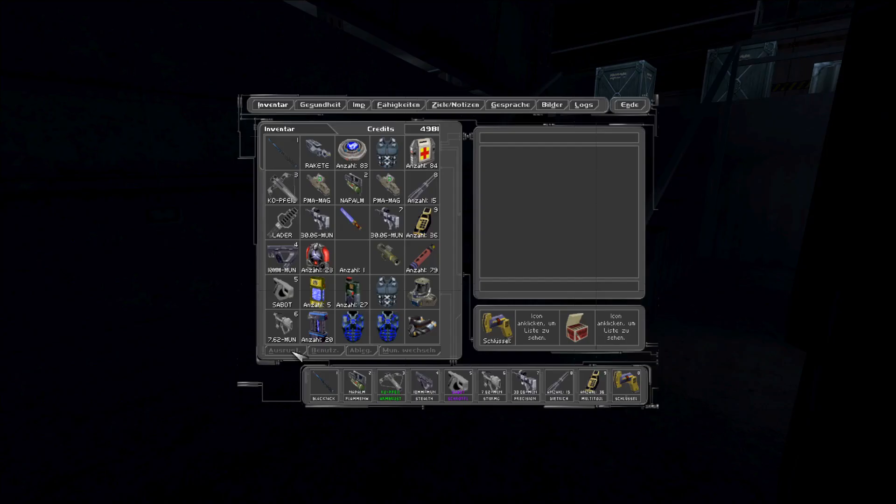
click(387, 291)
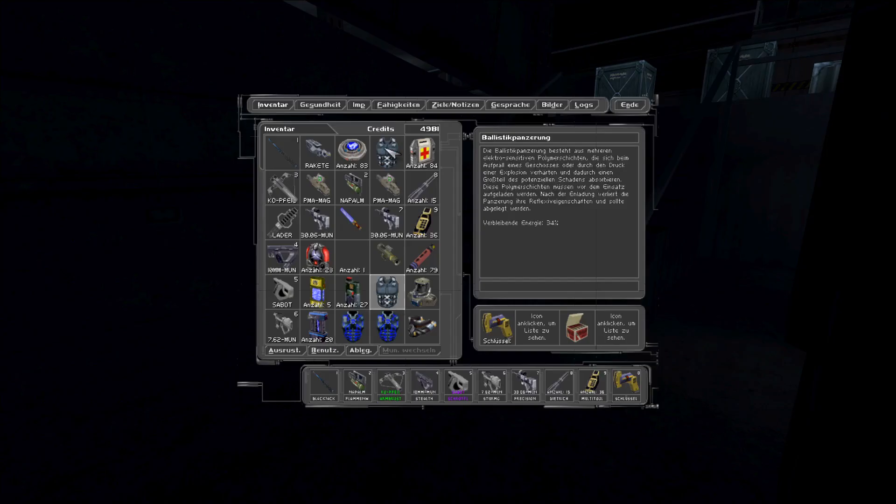
click(629, 105)
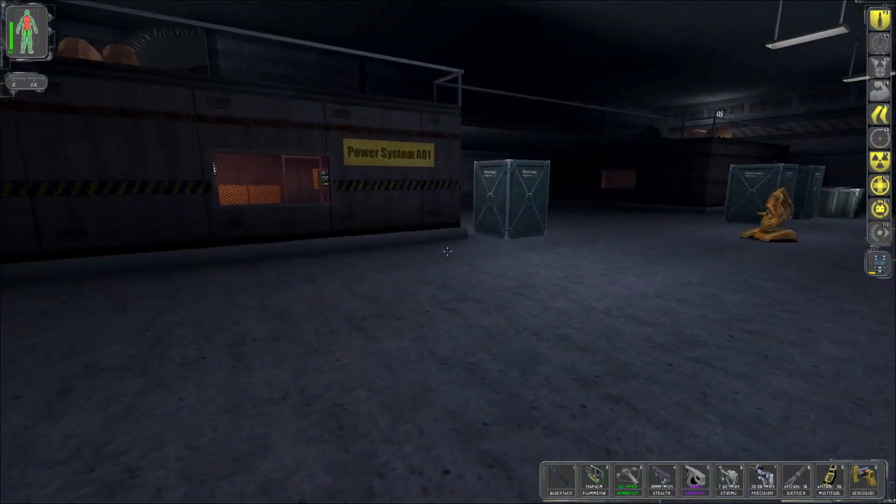
key(i)
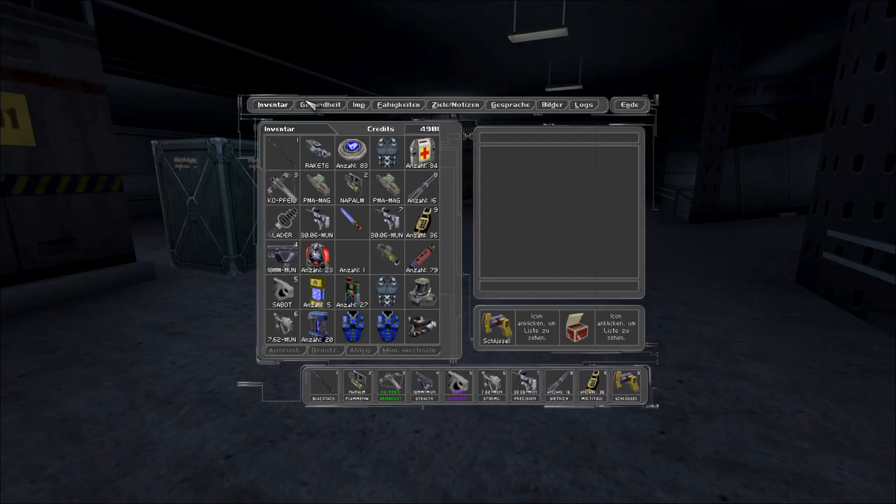
click(320, 104)
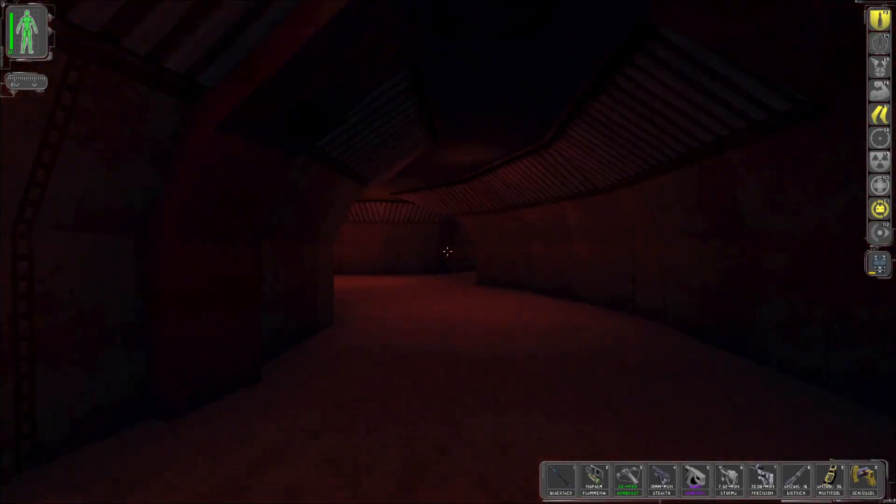
mouse_move(447, 251)
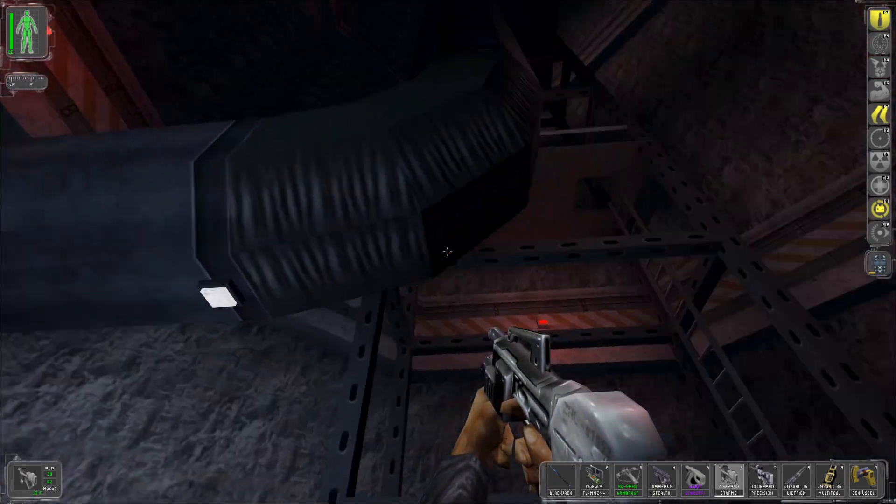
mouse_move(448, 252)
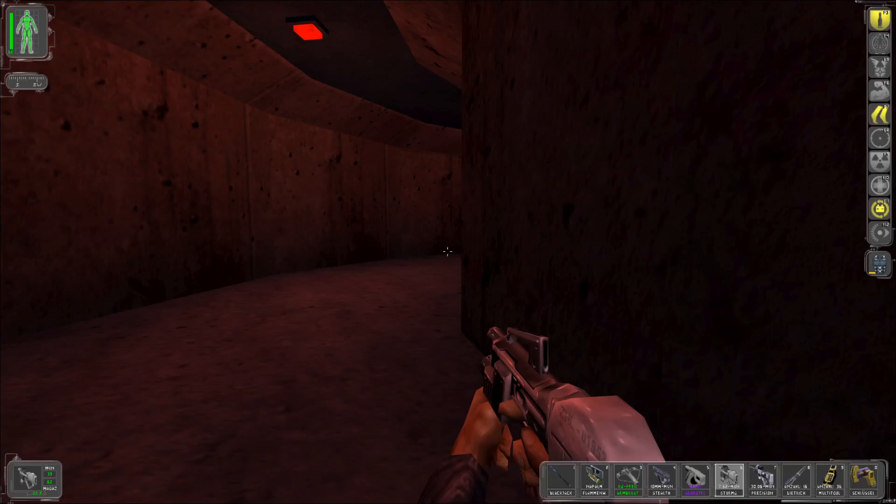
- Walk up to the wall-mounted Sicherheitsterminal in the maintenance shaft
key(w)
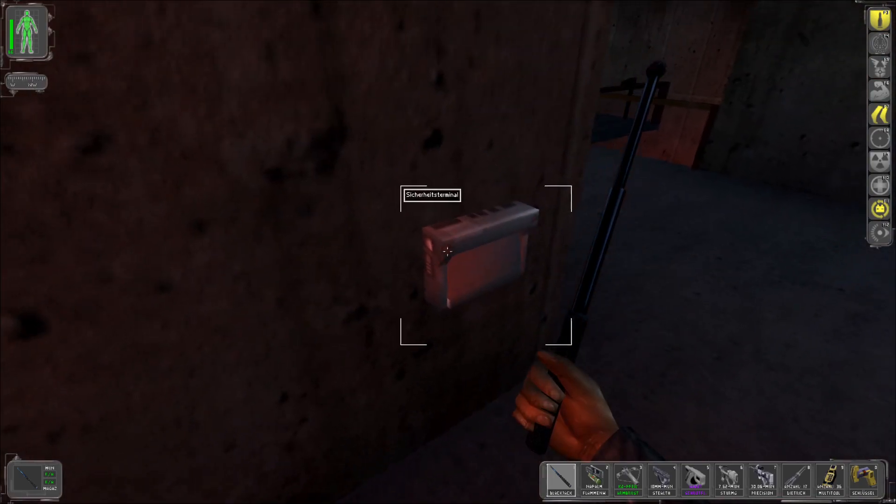
- Hack the Sicherheitsterminal and set Kamera-Status to Aus
click(449, 252)
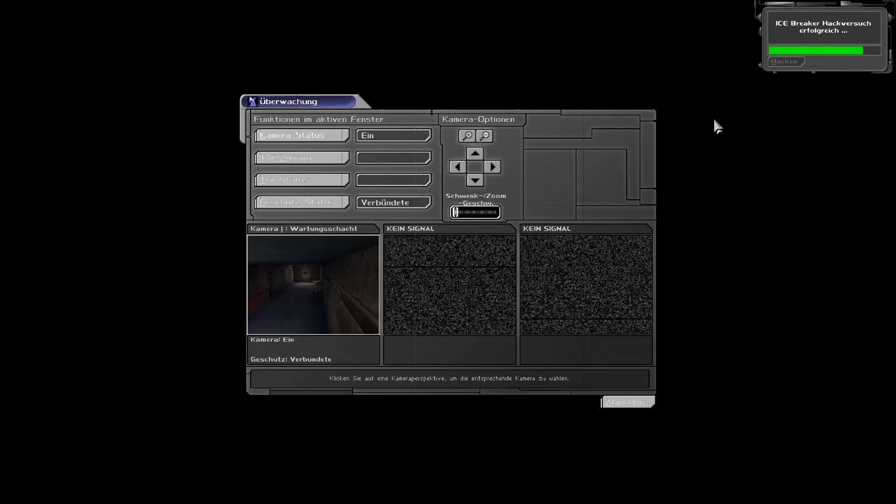
click(393, 135)
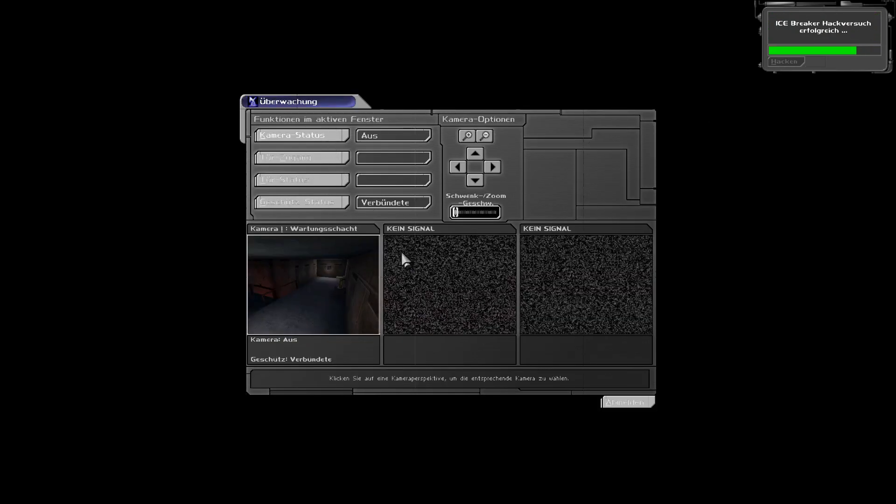
click(626, 402)
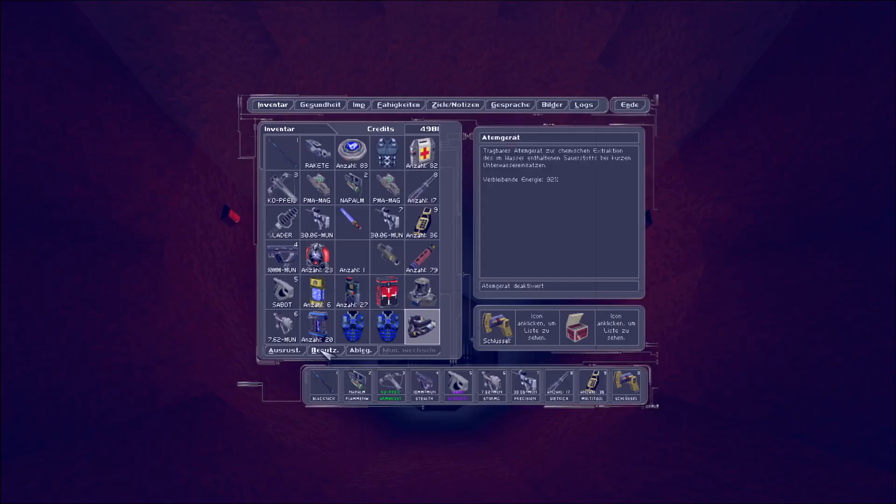
- Close the inventory after checking the Atemgerät at 92% energy
click(629, 105)
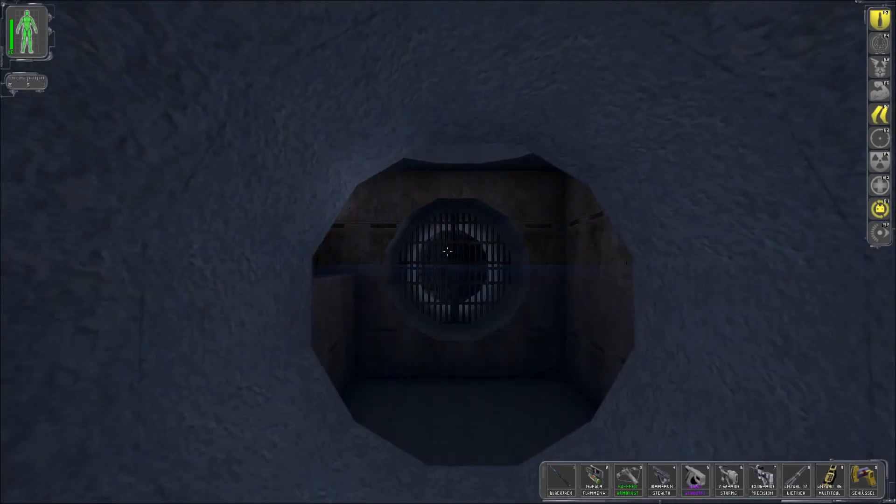
mouse_move(448, 253)
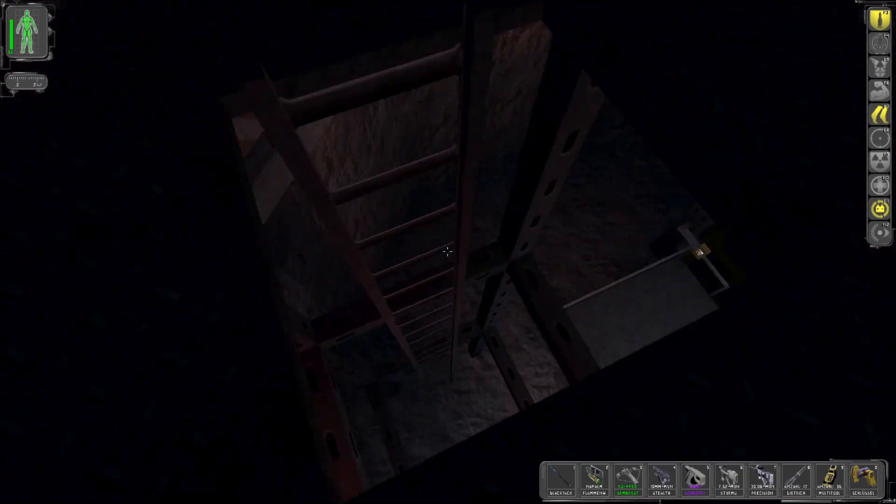
mouse_move(448, 252)
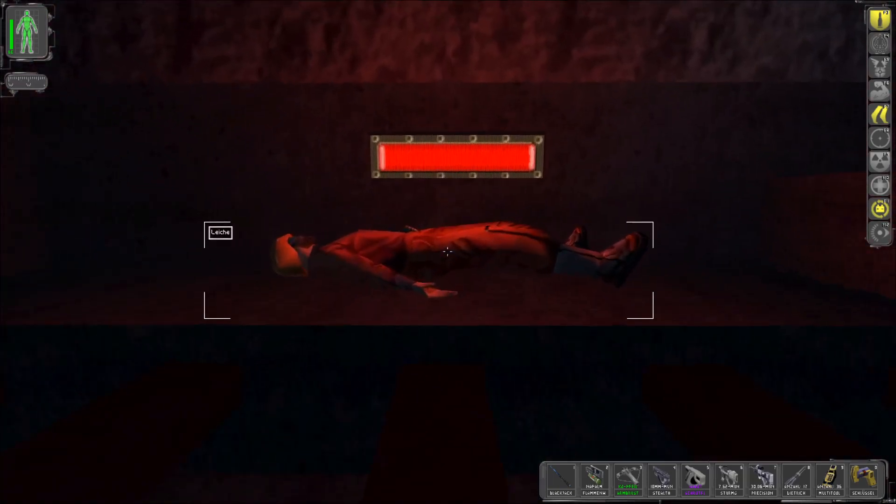
- Search the Leiche body lying under the red light for items
click(447, 251)
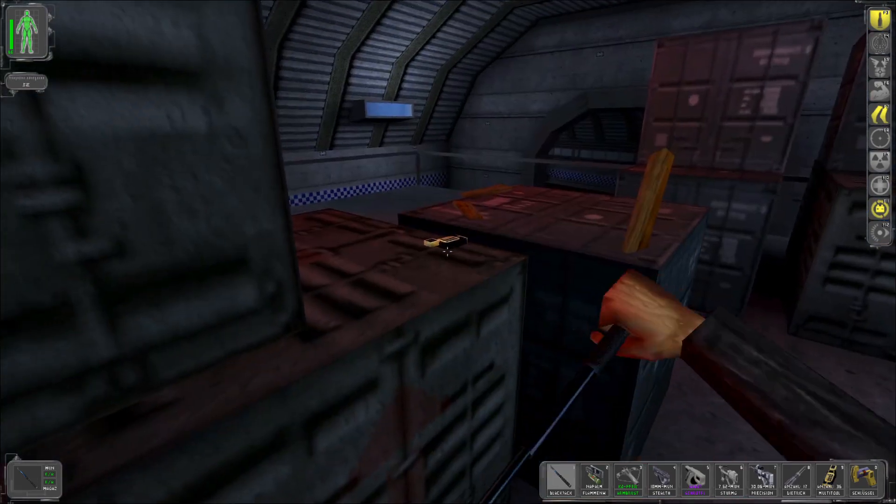
- Grab the multitool from the crate top, bringing the count to 37
click(445, 242)
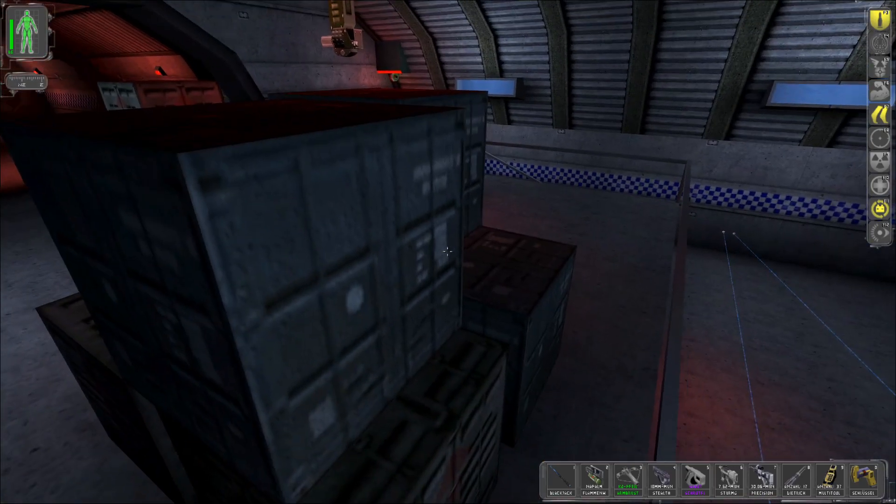
mouse_move(448, 252)
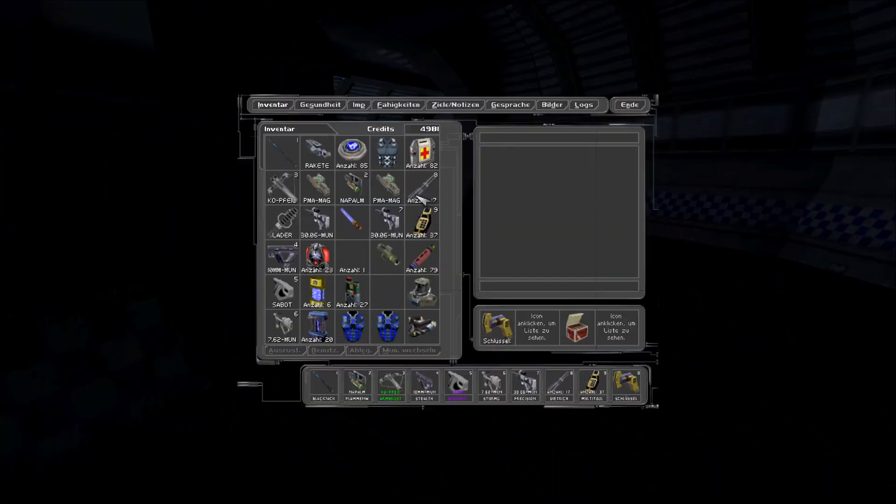
- Equip a heavy weapon from the inventory to face the two spider bots
click(386, 187)
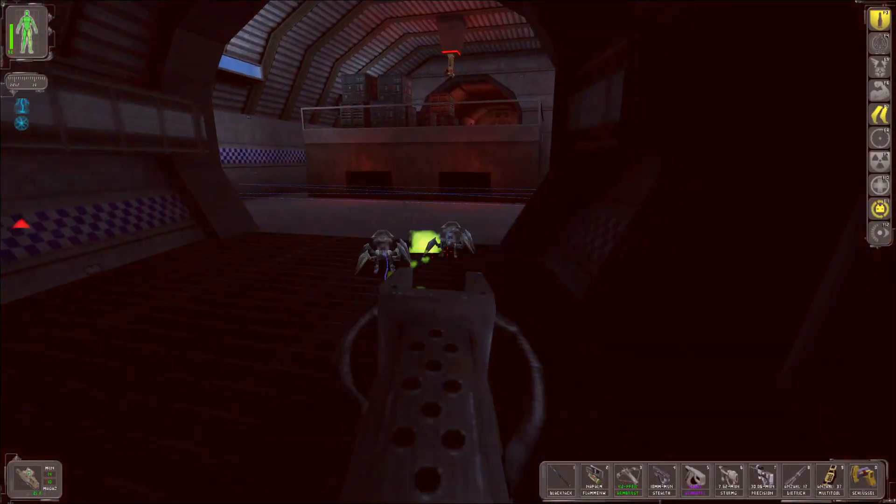
- Fire at the spider bots, then collect the 10mm ammo in the dark corridor
click(448, 252)
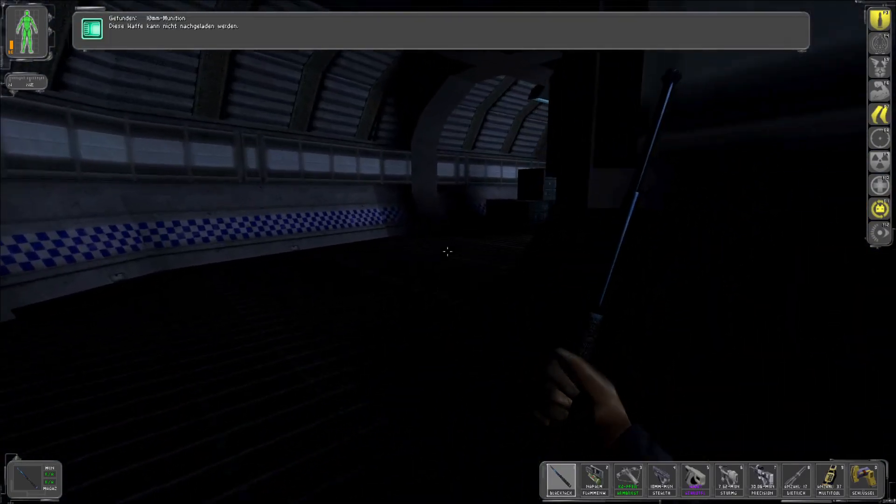
- Inspect the WP grenade, then load EXP AMMO into the stealth pistol
key(i)
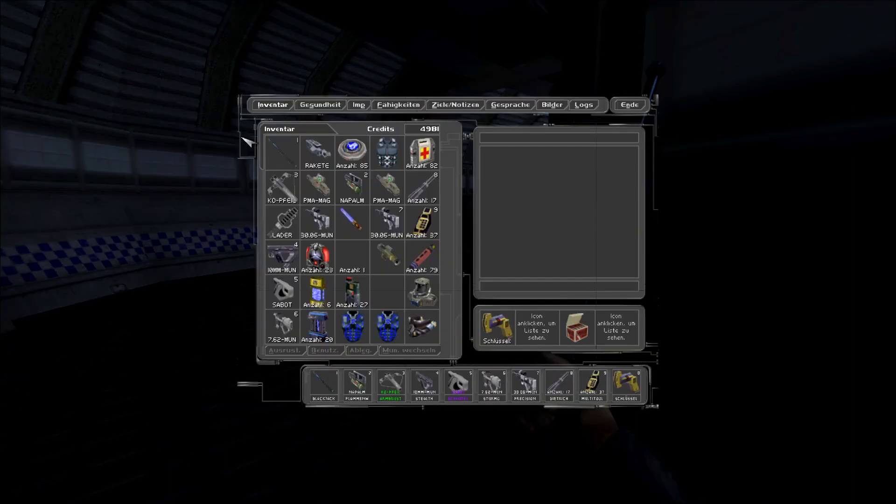
click(317, 151)
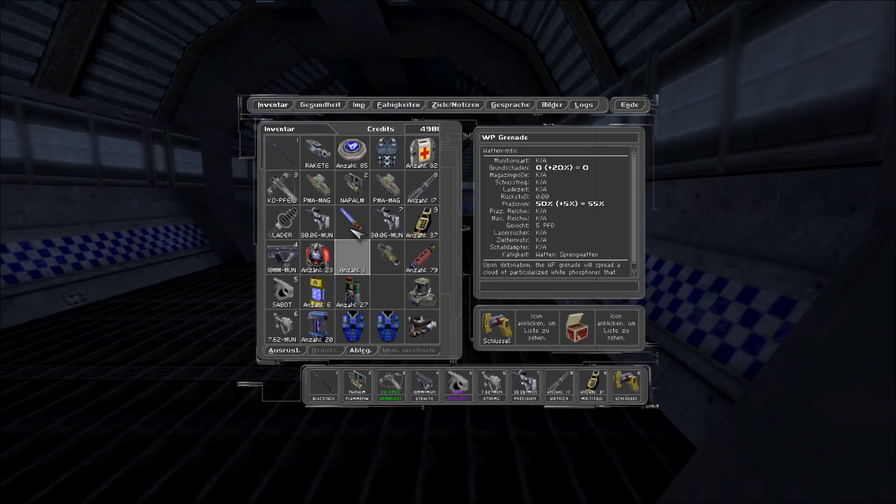
click(352, 223)
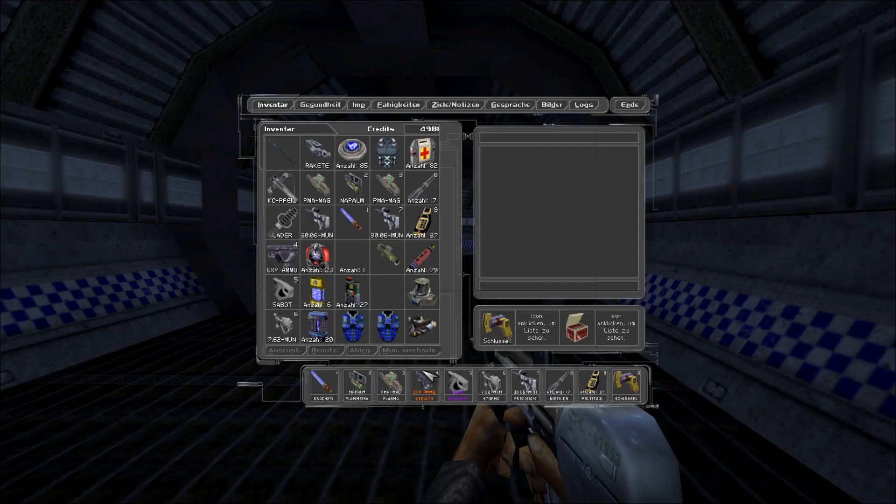
- Select the assault rifle and switch its ammo to 20mm HE rounds
click(317, 220)
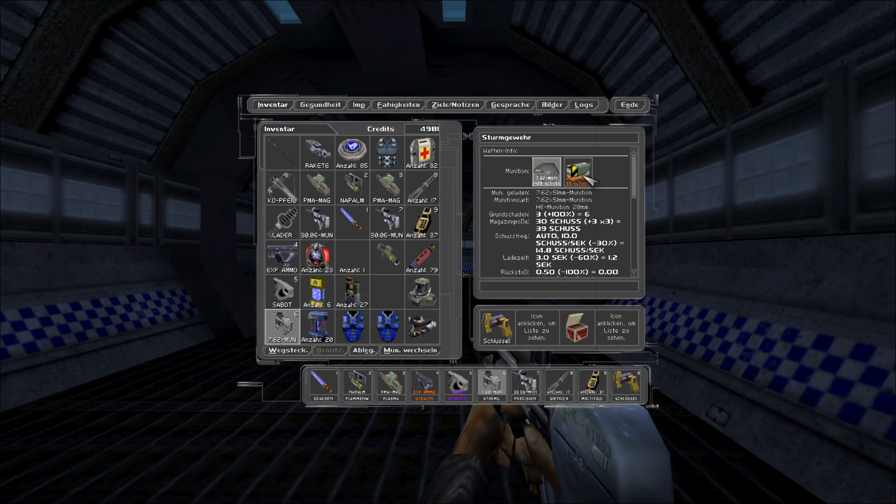
click(578, 171)
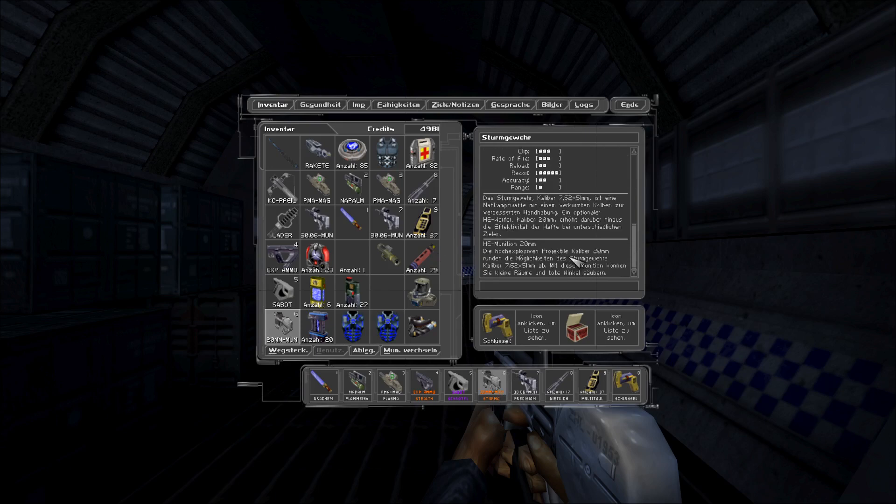
mouse_move(616, 264)
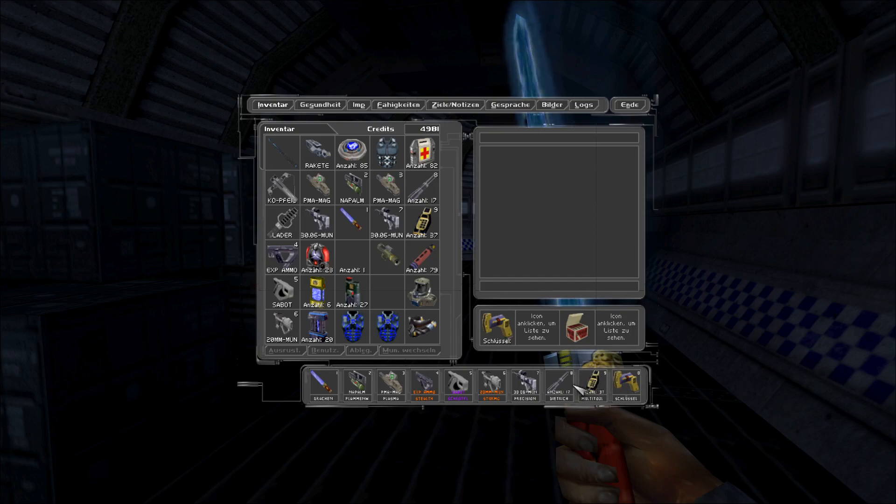
click(629, 105)
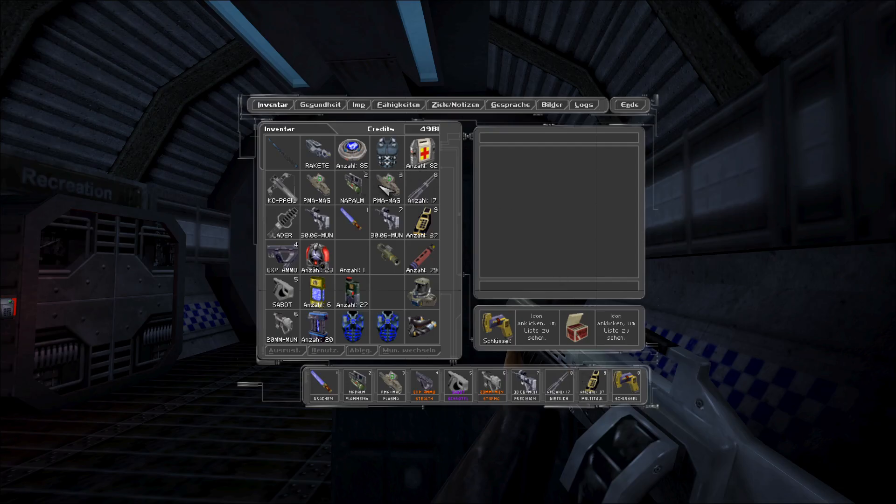
click(316, 188)
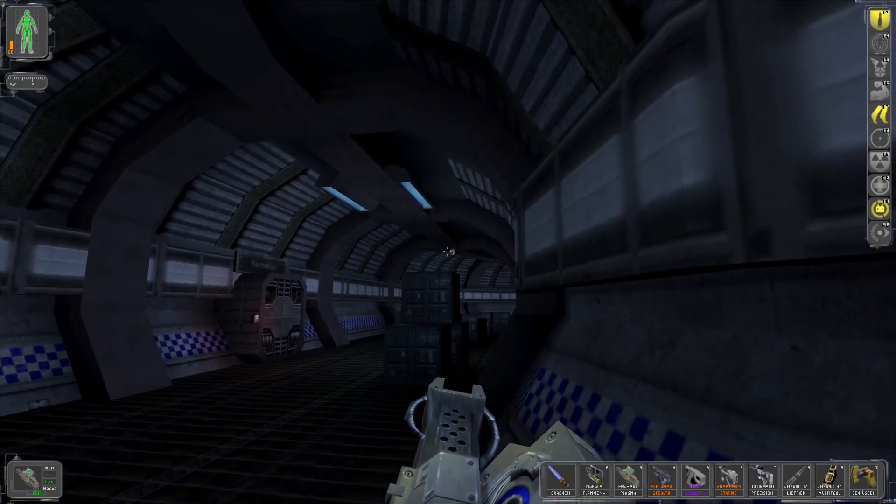
- Swap to the scoped rifle and zoom down the corridor toward the red doorway
key(i)
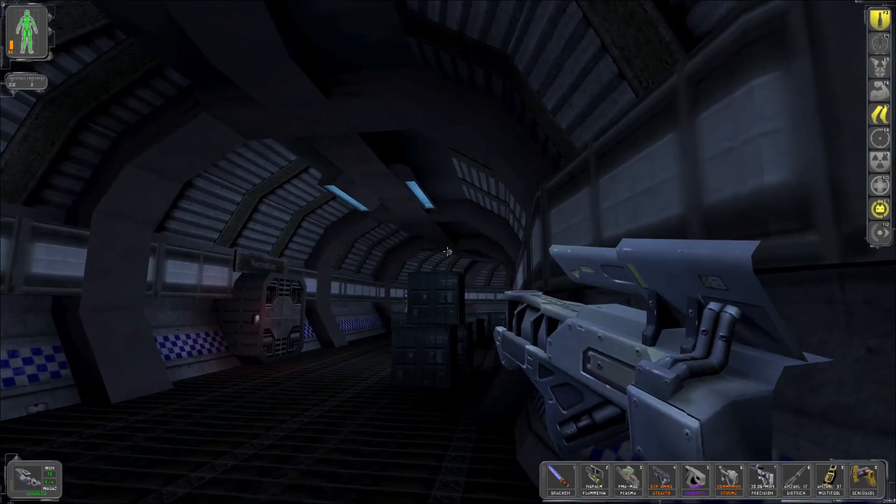
right_click(448, 252)
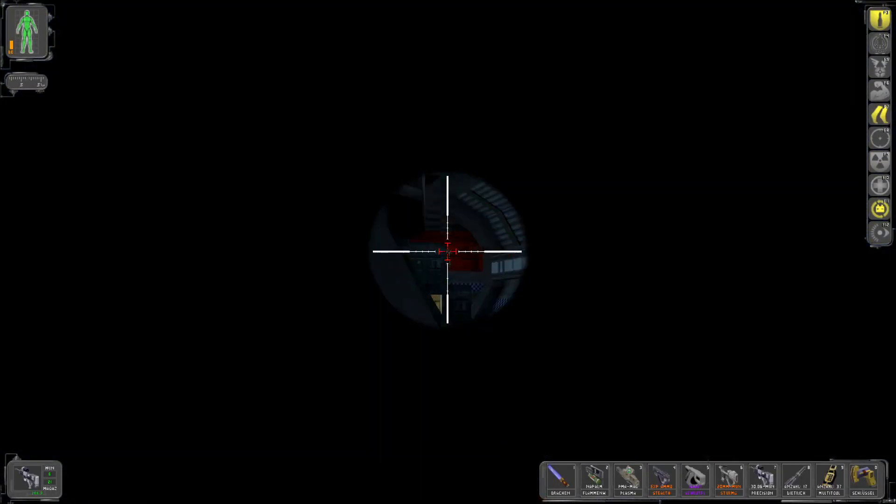
- Use the Codetafel keypad by the red doorway (90% lock, 4 multitools needed)
click(448, 252)
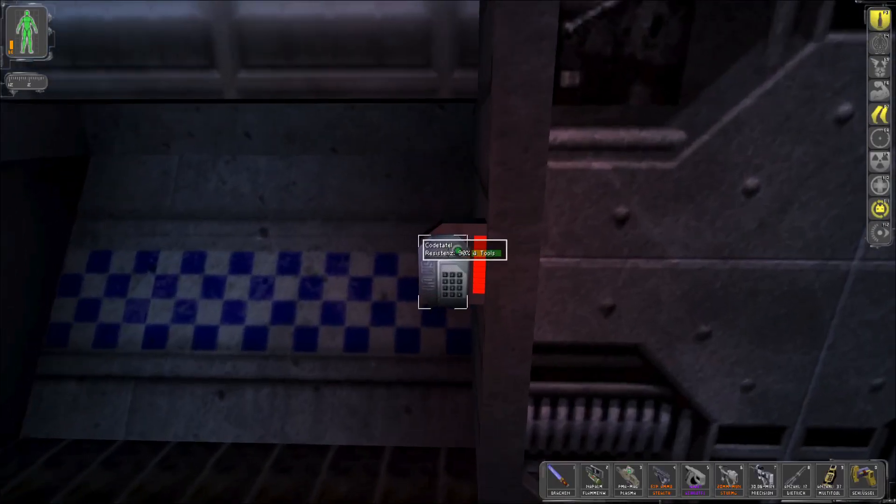
click(443, 269)
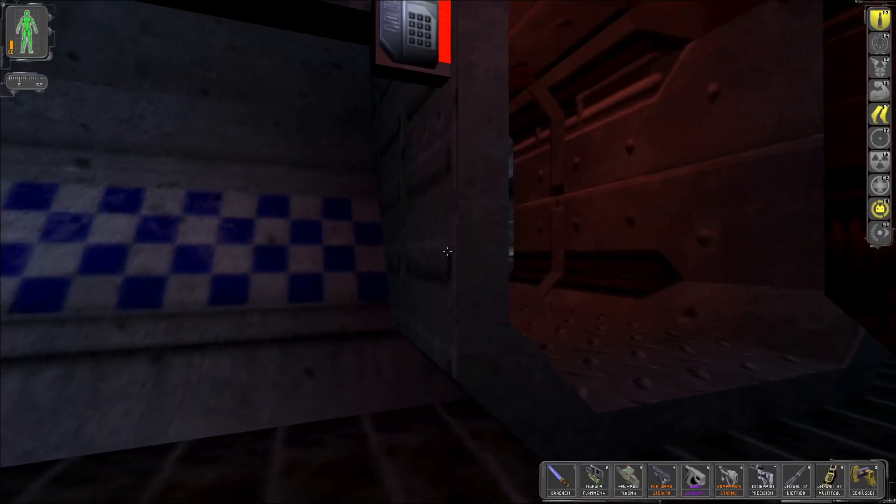
mouse_move(449, 252)
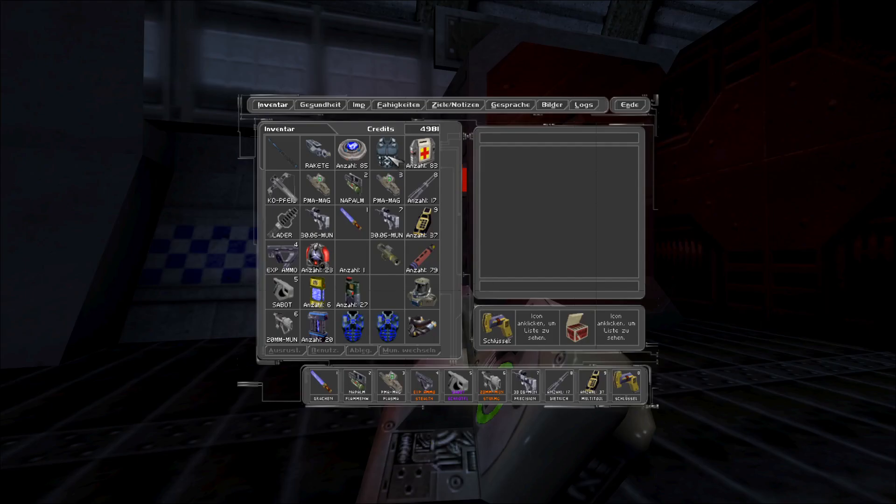
- Select the LAM grenade in the inventory and equip it
click(317, 186)
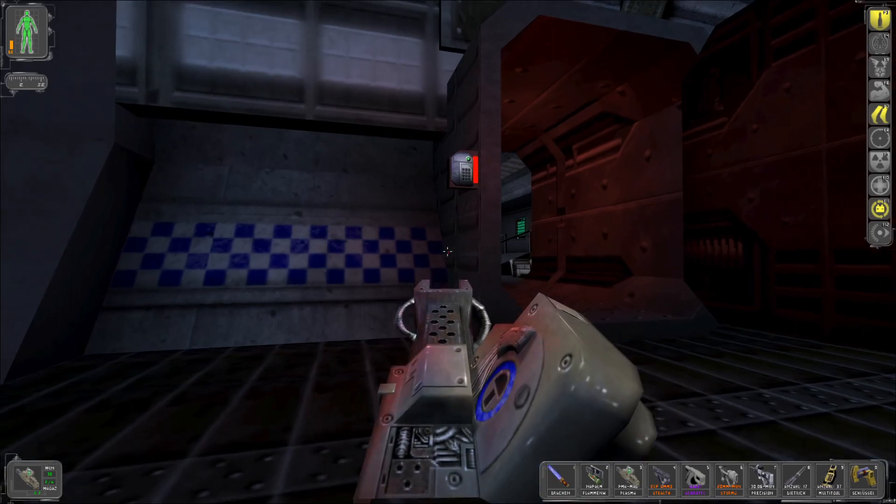
key(i)
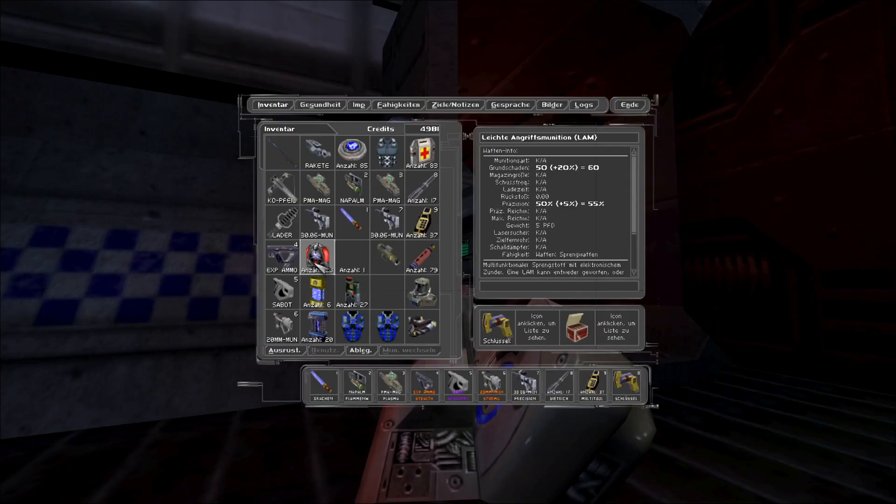
click(629, 104)
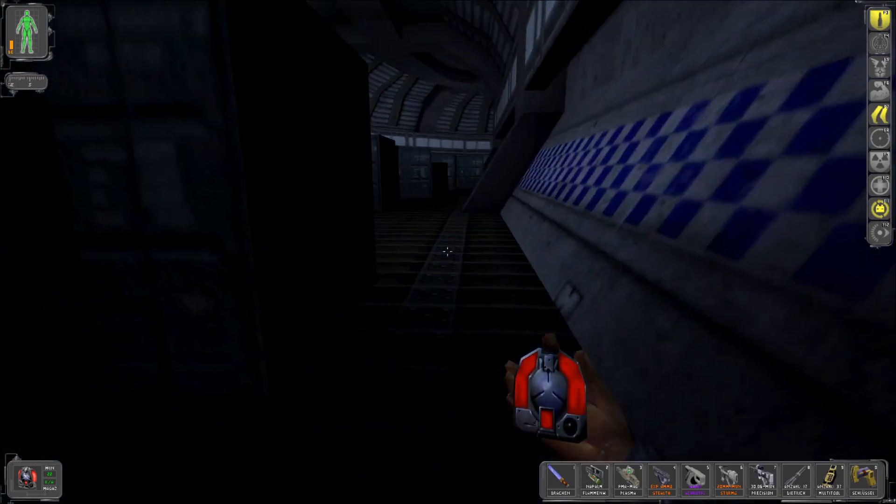
- Put the LAM away and switch to the Flammenwerfer from belt slot 2
key(i)
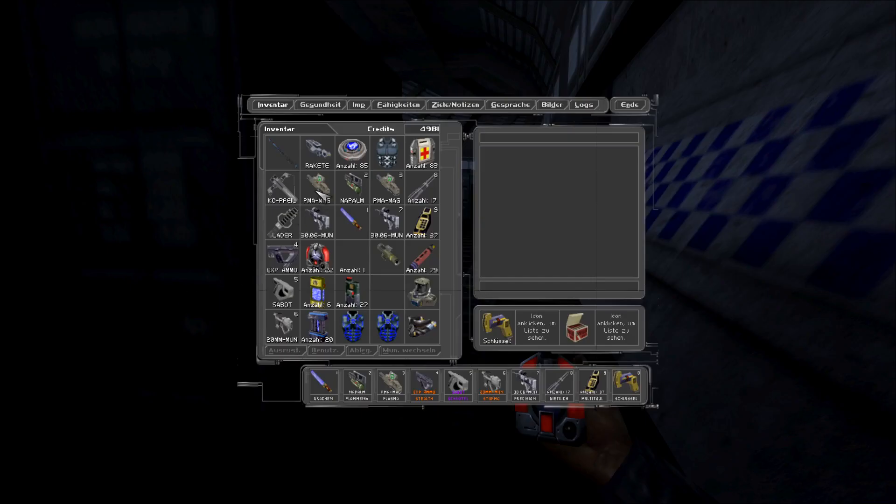
click(629, 105)
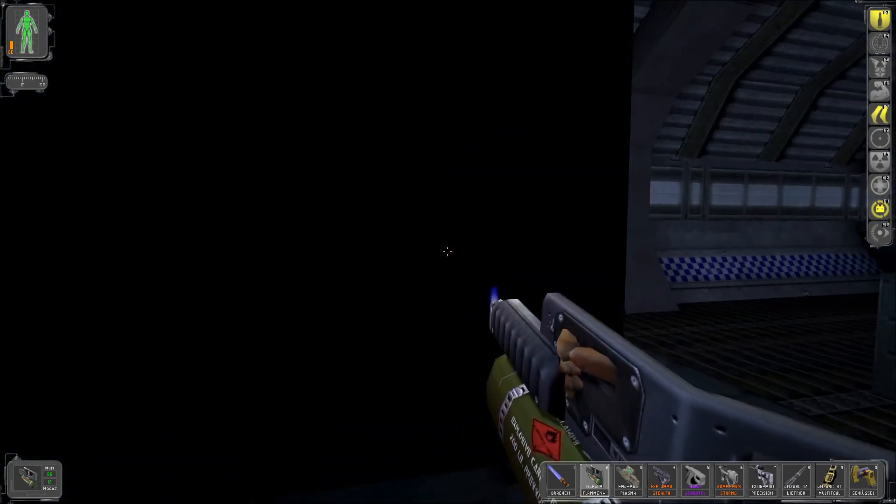
mouse_move(448, 252)
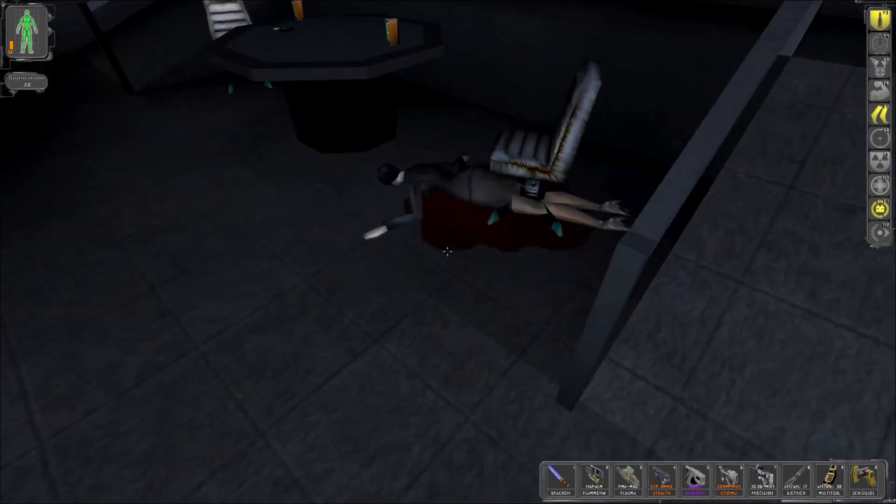
- Search the fallen body and inspect the newly found sawed-off shotgun (Schrotflinte)
click(446, 251)
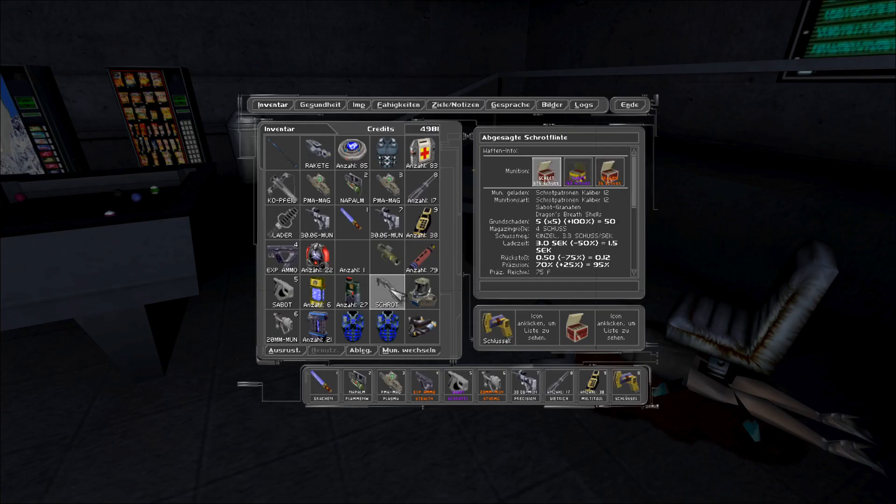
click(629, 105)
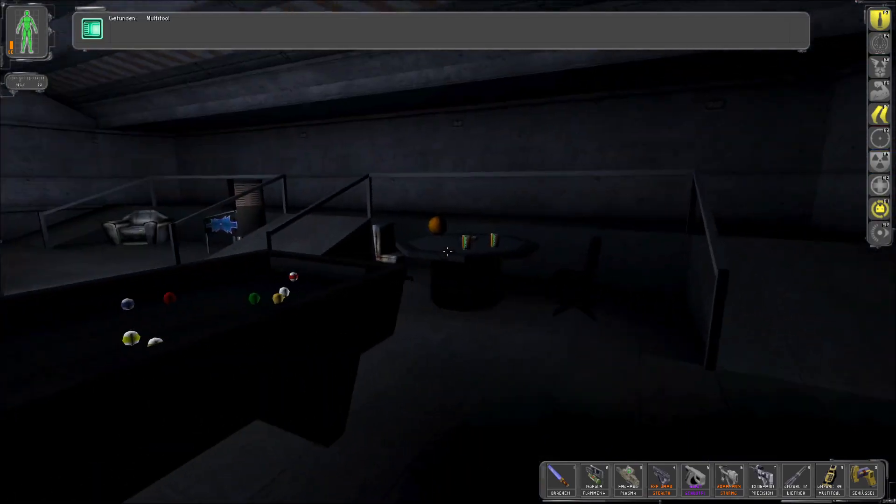
mouse_move(448, 249)
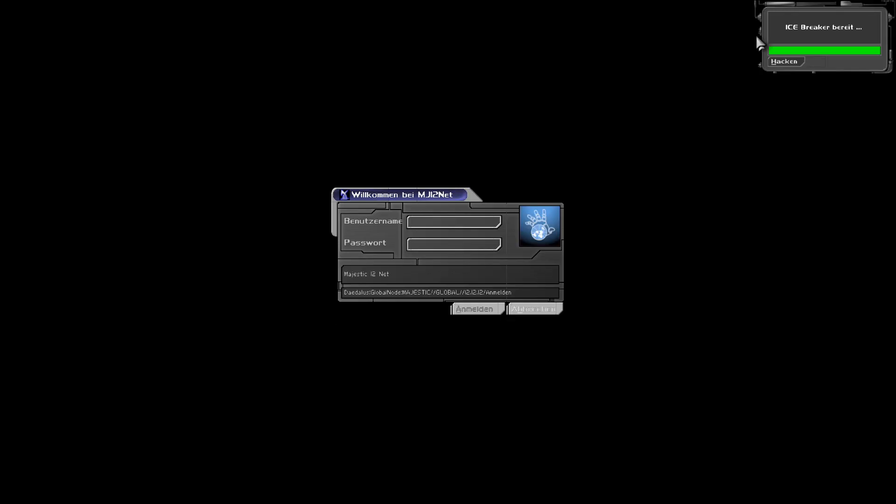
- Hack the MJ12Net terminal and cycle turret status through allied, hostile and deactivated
click(785, 61)
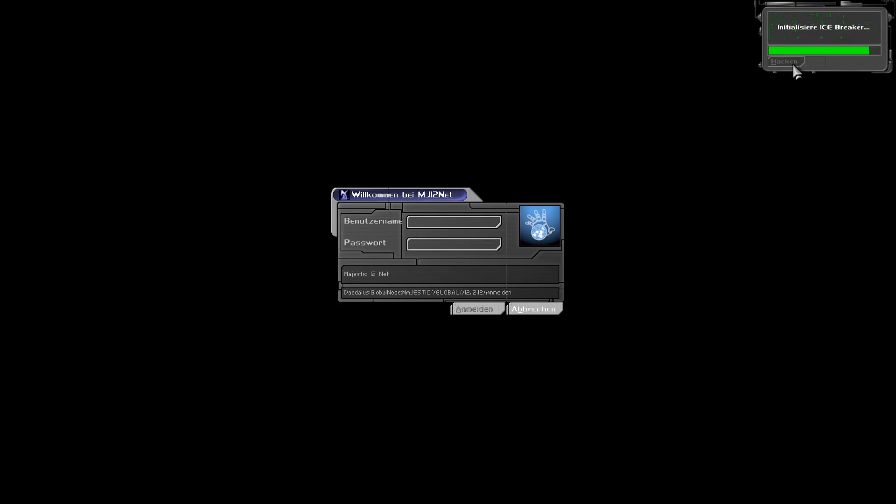
click(785, 61)
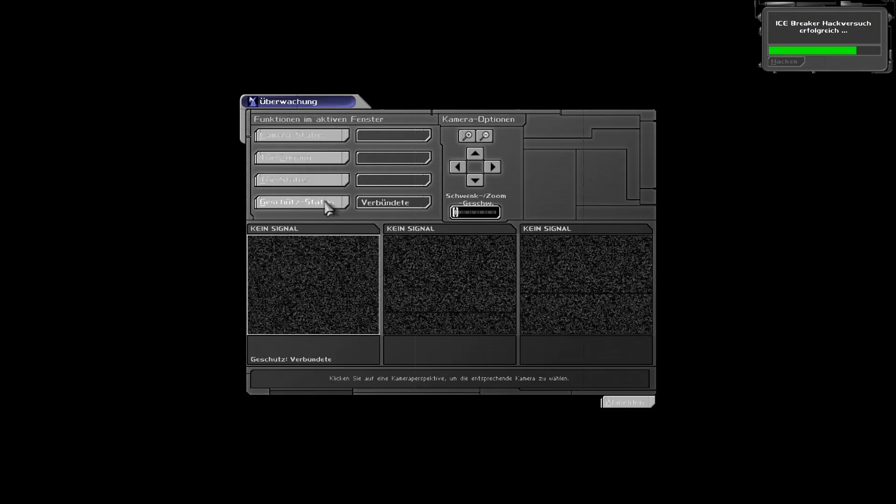
click(302, 202)
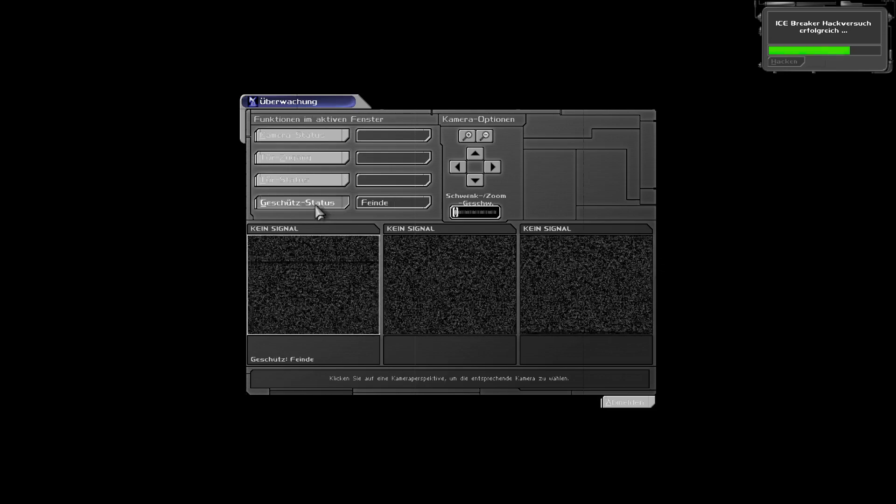
click(301, 202)
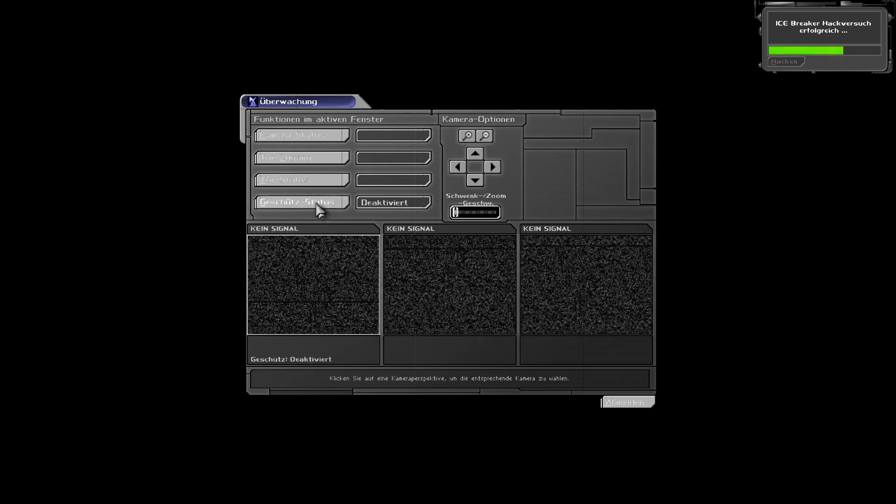
click(627, 402)
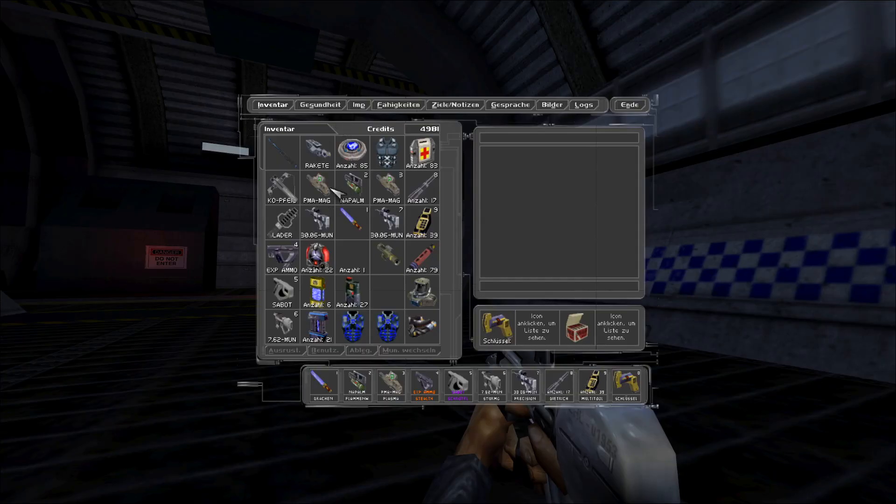
- Close the inventory to return to the hangar and pick up the weapon mod
click(630, 104)
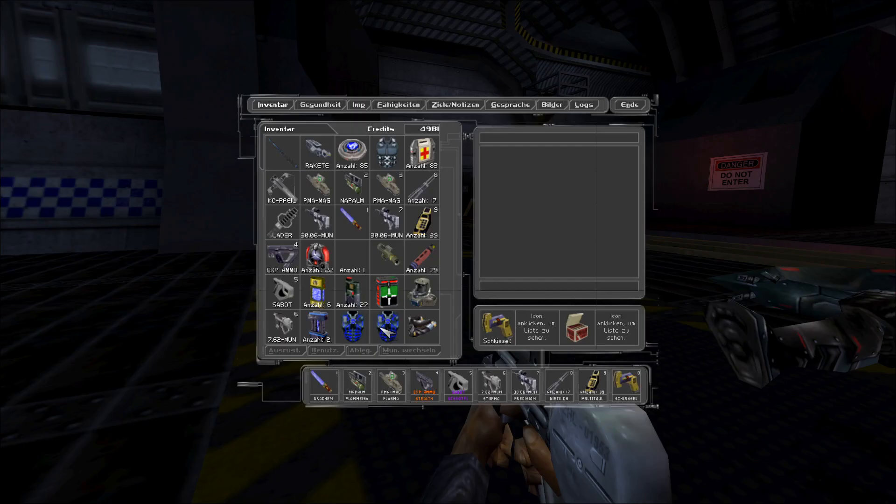
- View the Präzision weapon mod's details, then recharge bioenergy at the repair bot
click(387, 293)
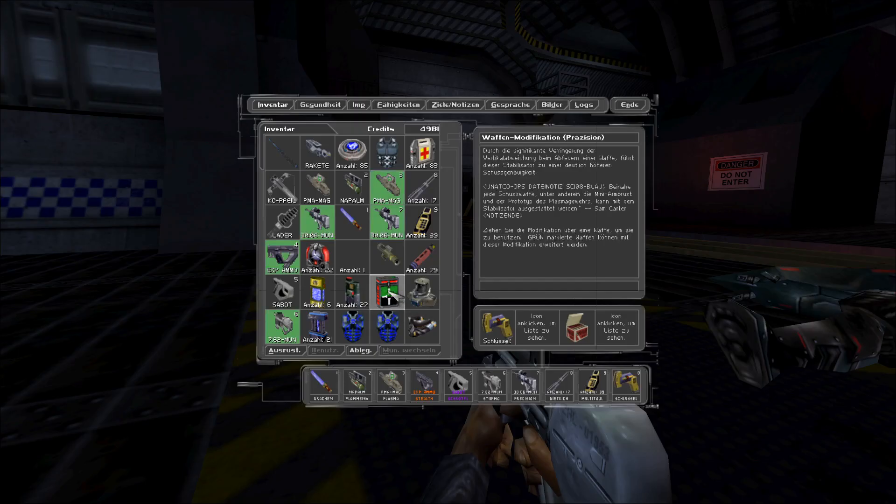
click(491, 386)
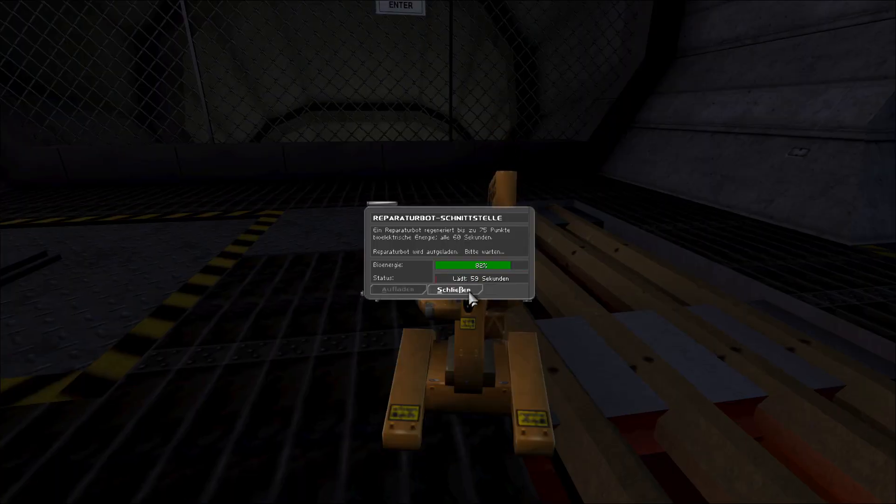
- Close the repair bot interface and walk to the raised platform with the armored body
click(456, 290)
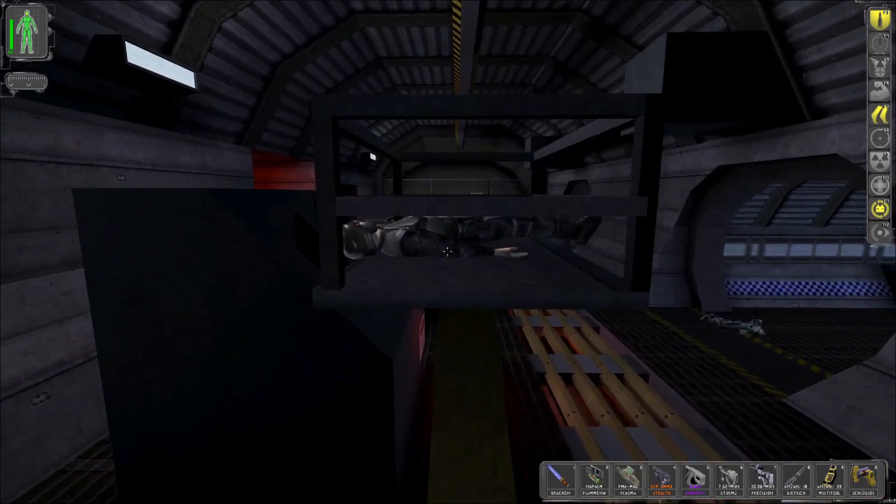
- Pick up the LAM grenade in the dark corridor and walk back to the repair bot
click(448, 253)
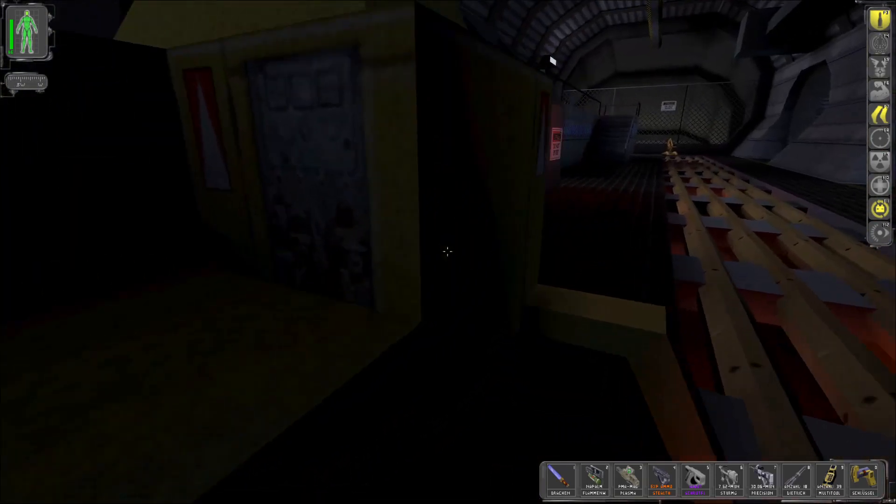
mouse_move(448, 252)
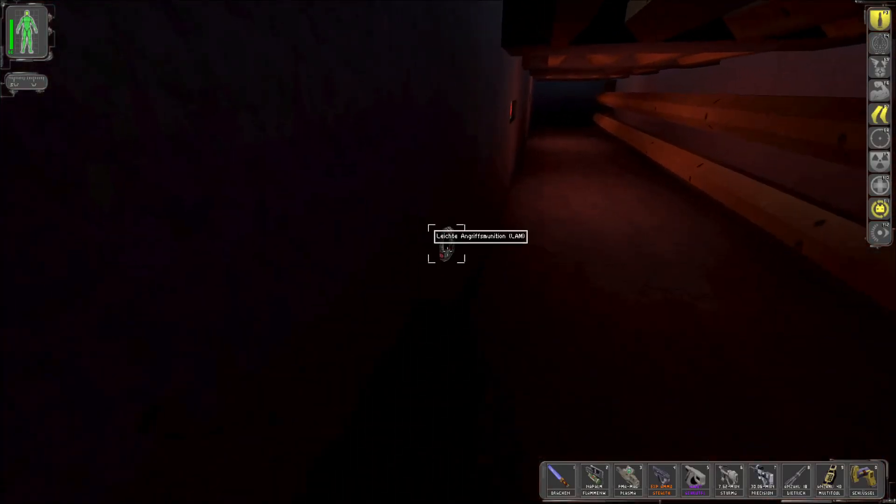
click(446, 249)
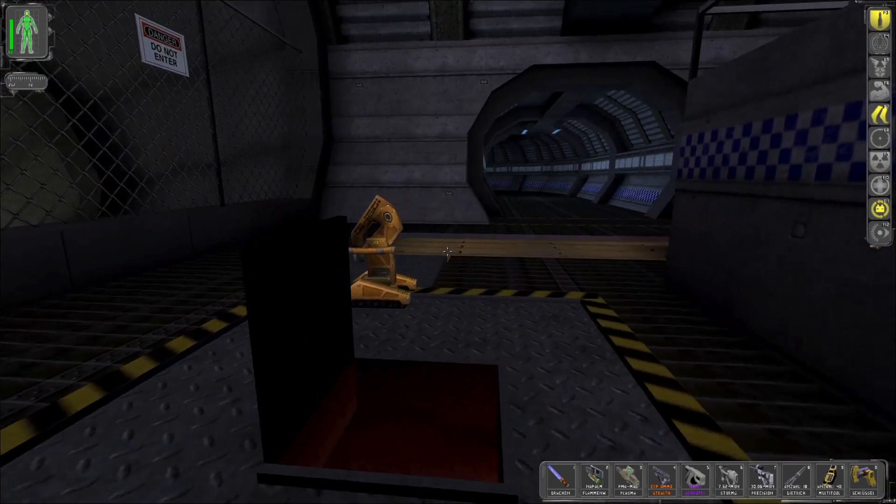
- Activate the repair bot to bring up its Reparaturbot-Schnittstelle window
click(448, 253)
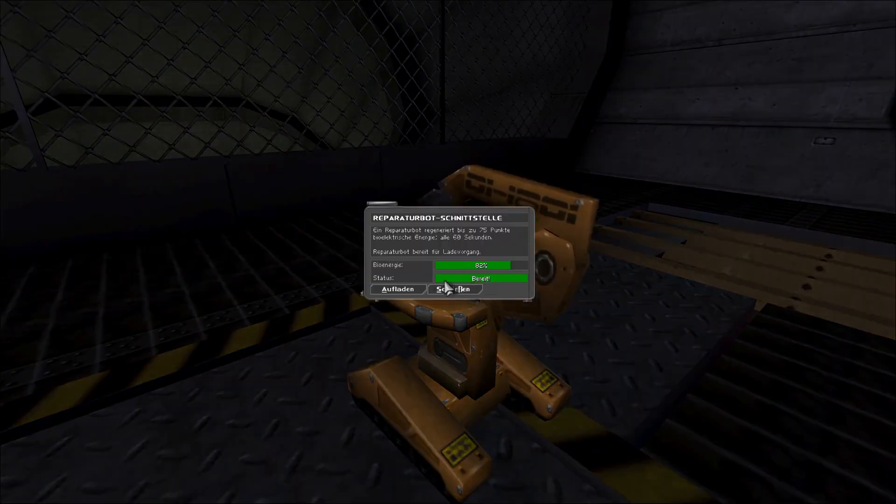
click(455, 289)
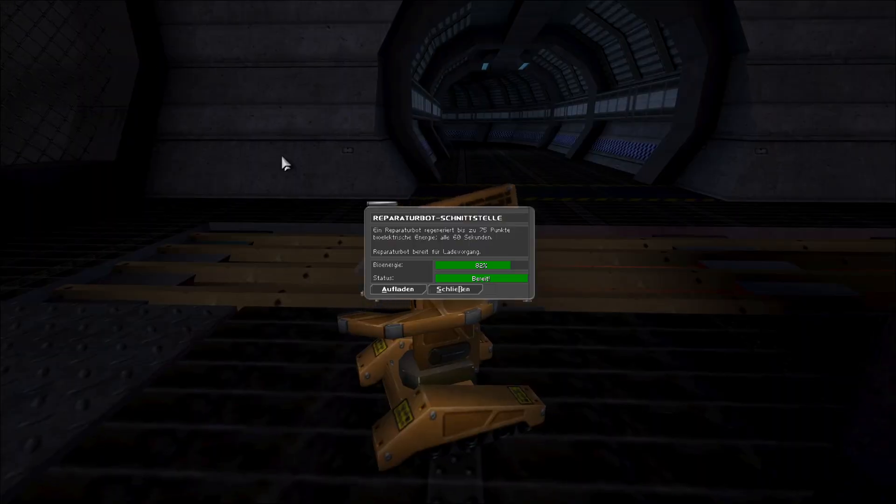
- Close the repair bot interface and walk toward the lit hangar tunnel
click(454, 289)
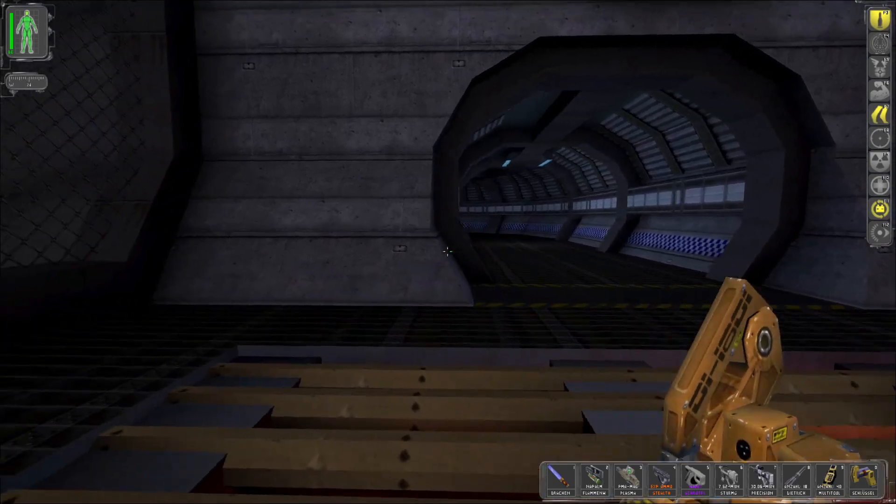
mouse_move(448, 251)
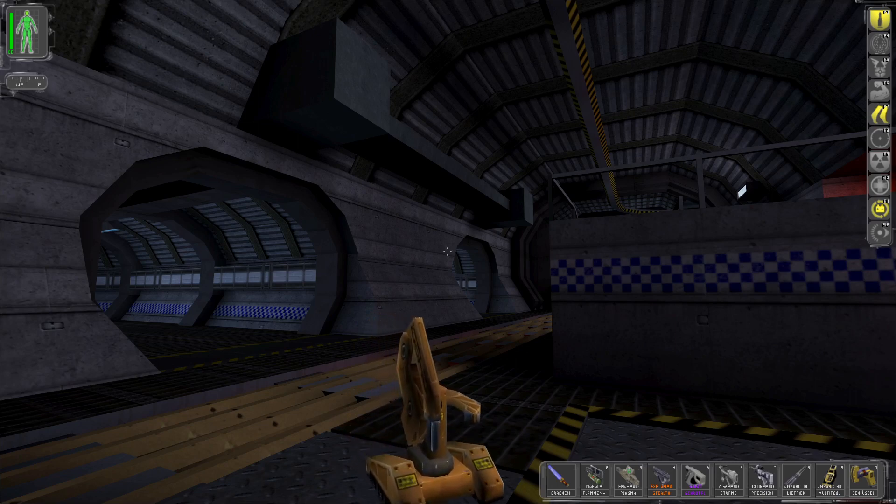
mouse_move(448, 252)
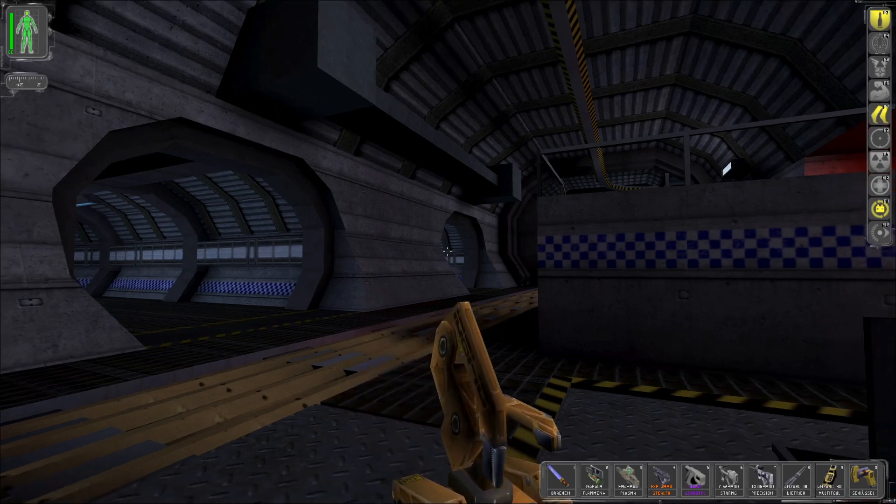